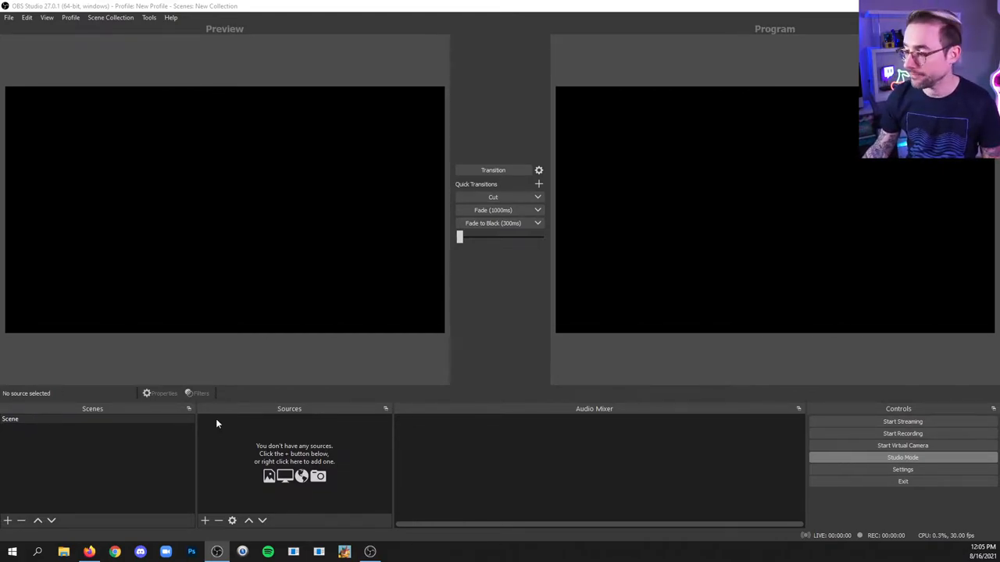
# Set Mic/Auxiliary Audio to the Yeti Stereo Microphone in the Audio settings.
pyautogui.click(902, 470)
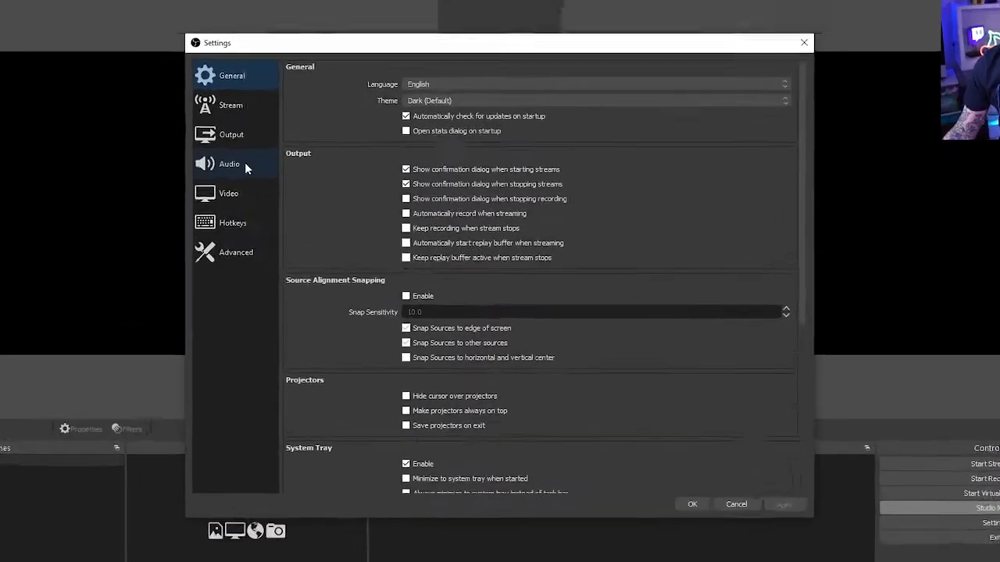
pyautogui.click(229, 164)
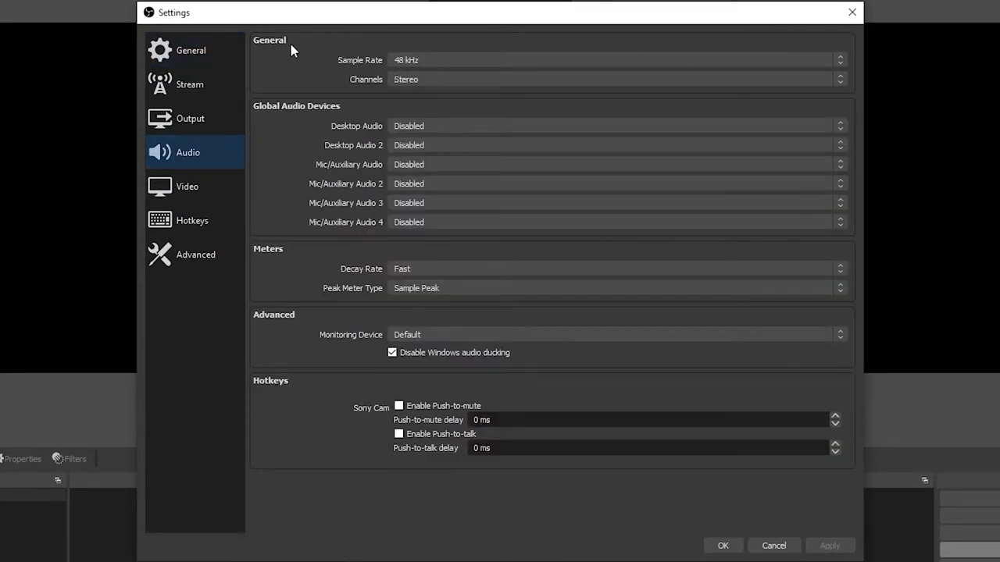
pyautogui.moveTo(386, 97)
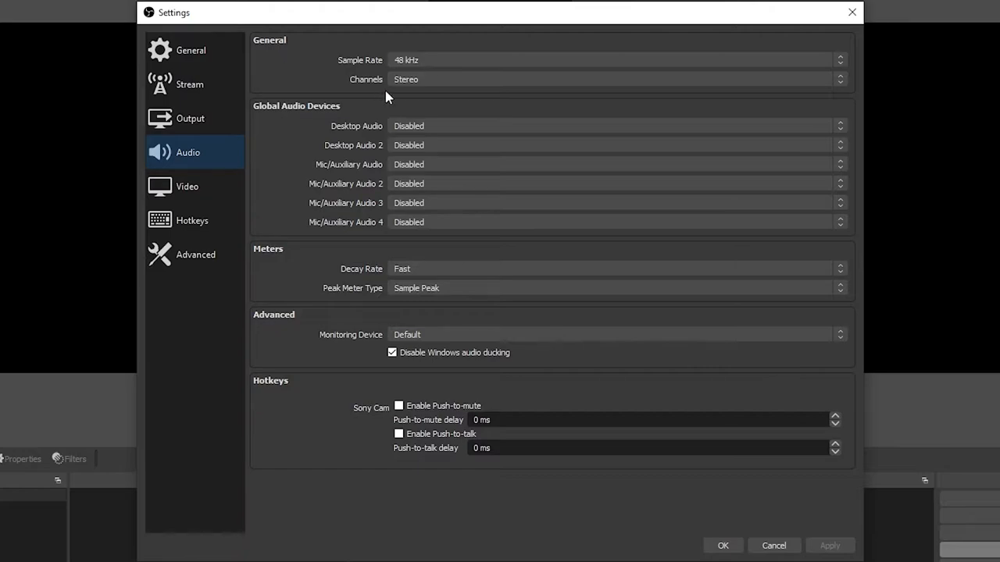
pyautogui.moveTo(334, 89)
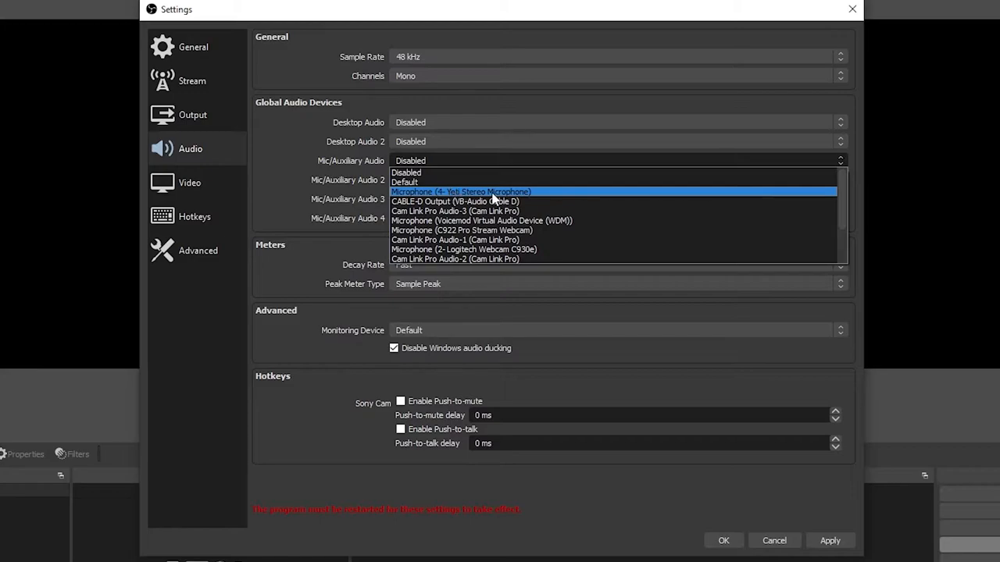
pyautogui.click(475, 191)
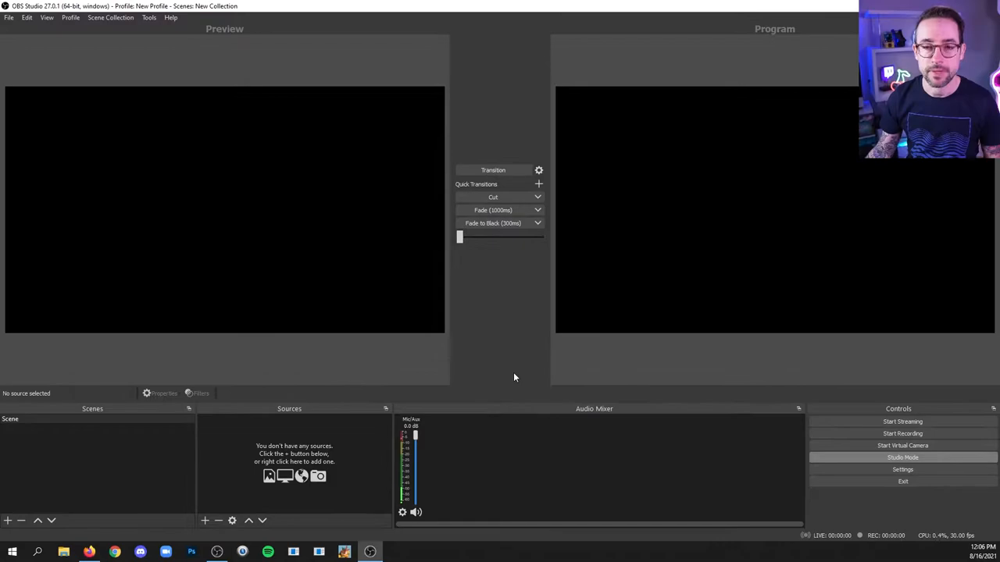
pyautogui.moveTo(511, 389)
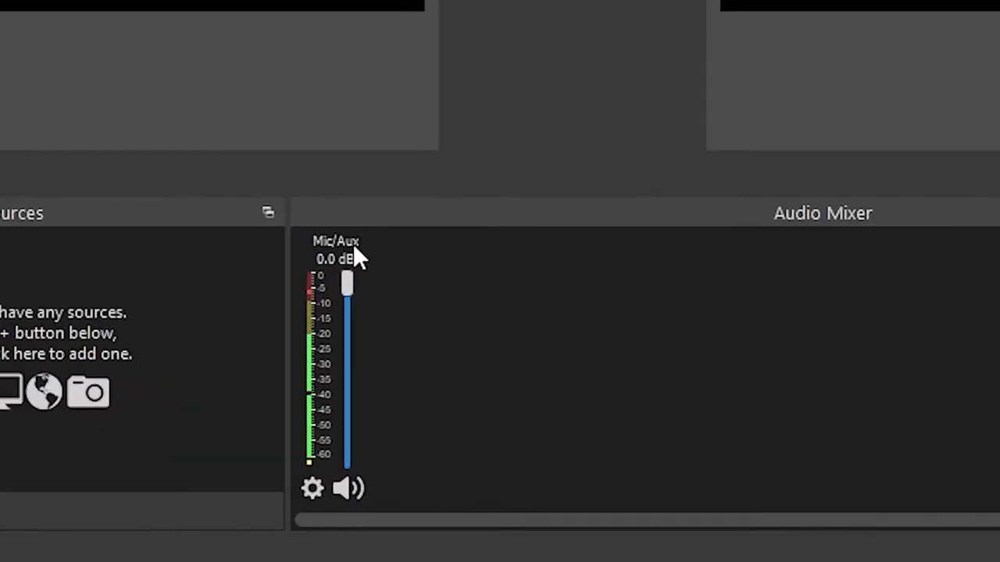
pyautogui.moveTo(430, 340)
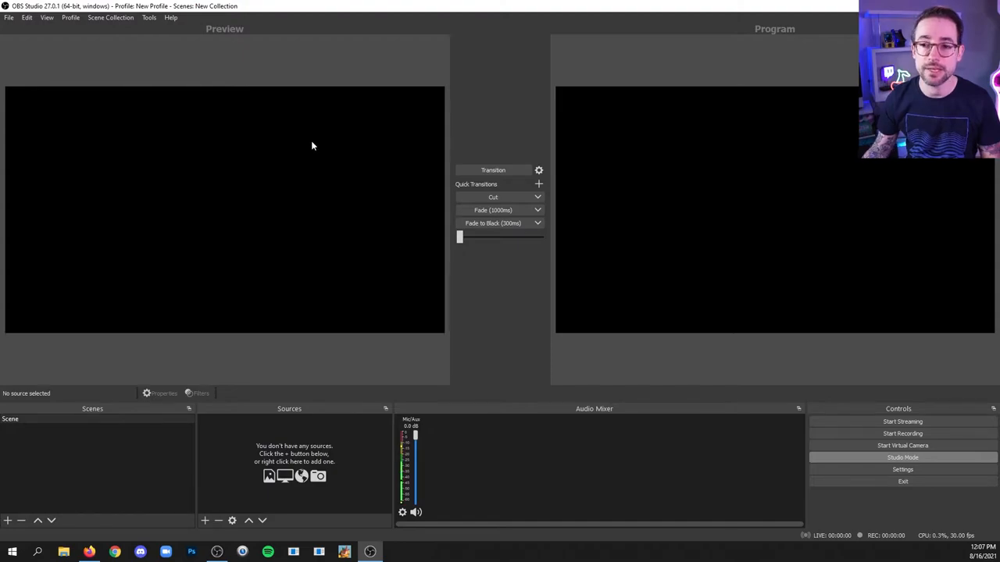
pyautogui.click(50, 31)
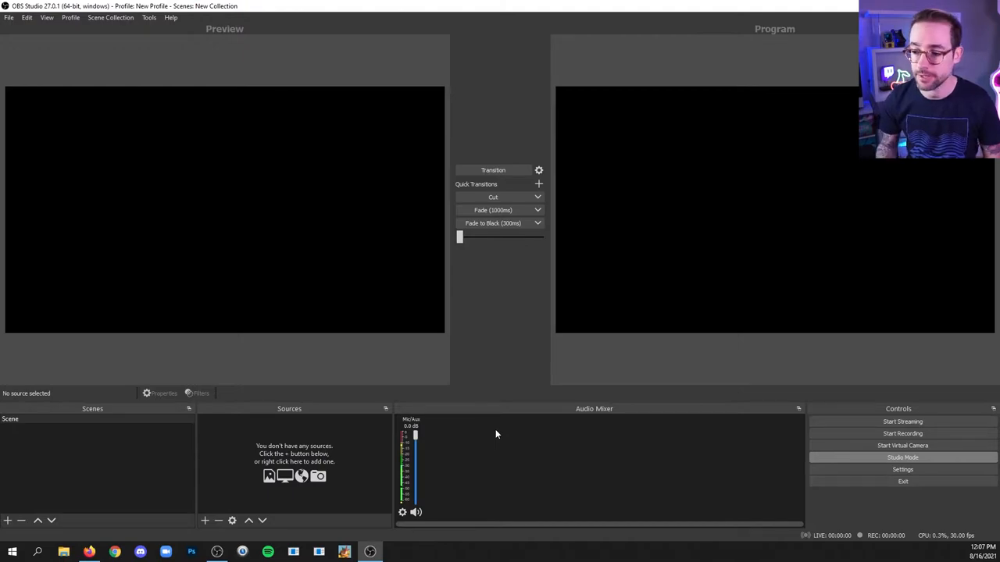
pyautogui.moveTo(430, 443)
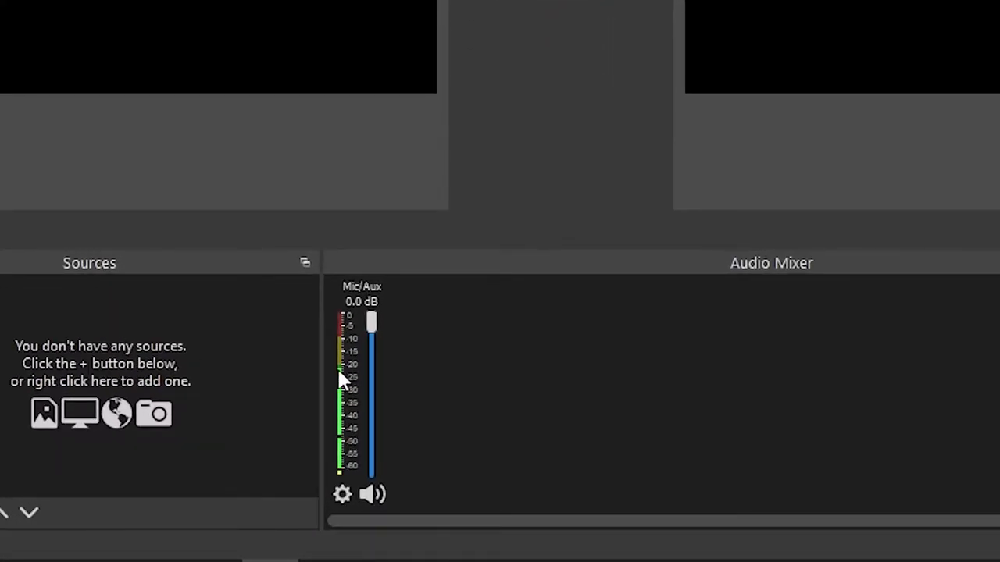
pyautogui.moveTo(361, 377)
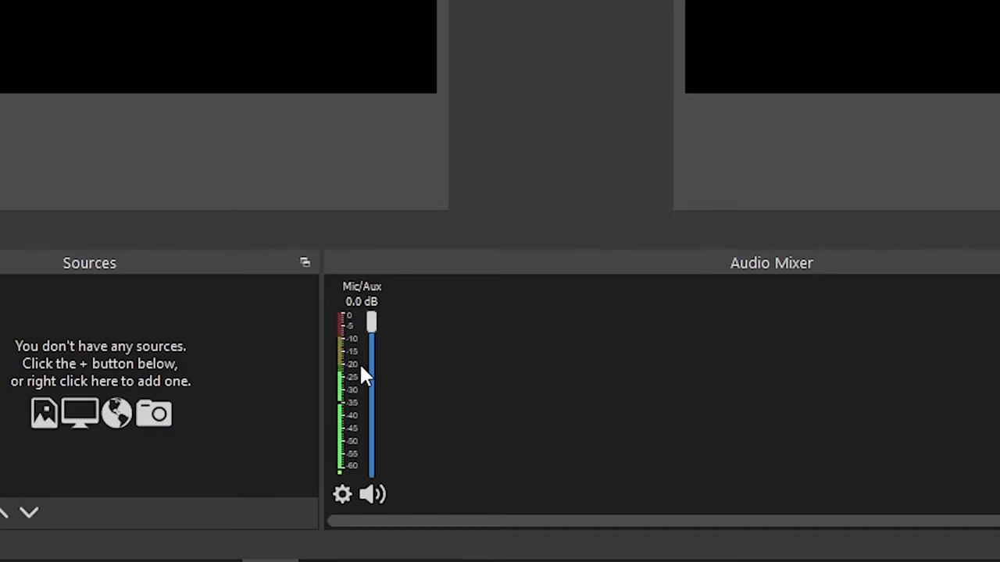
pyautogui.moveTo(364, 362)
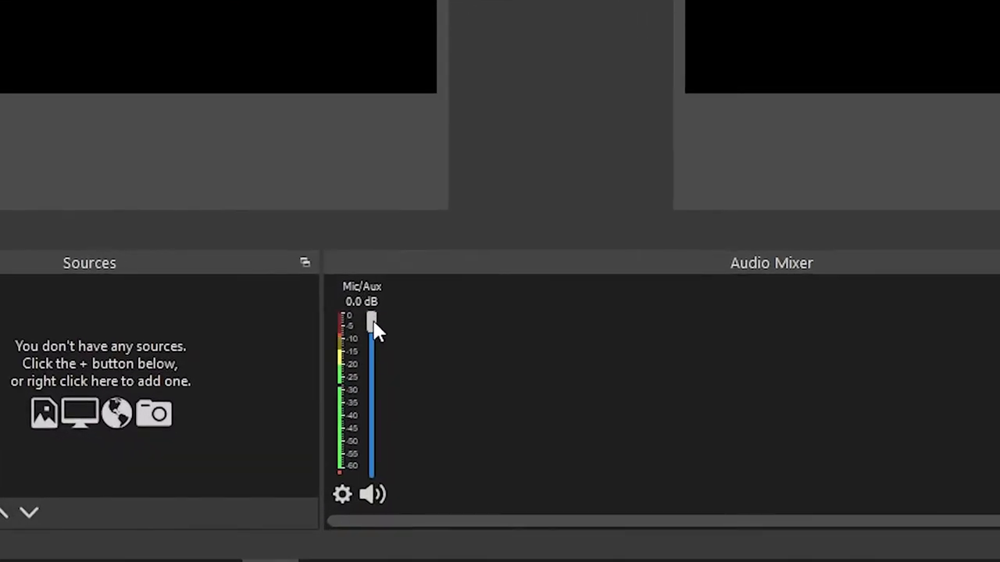
pyautogui.moveTo(371, 324); pyautogui.dragTo(371, 355)
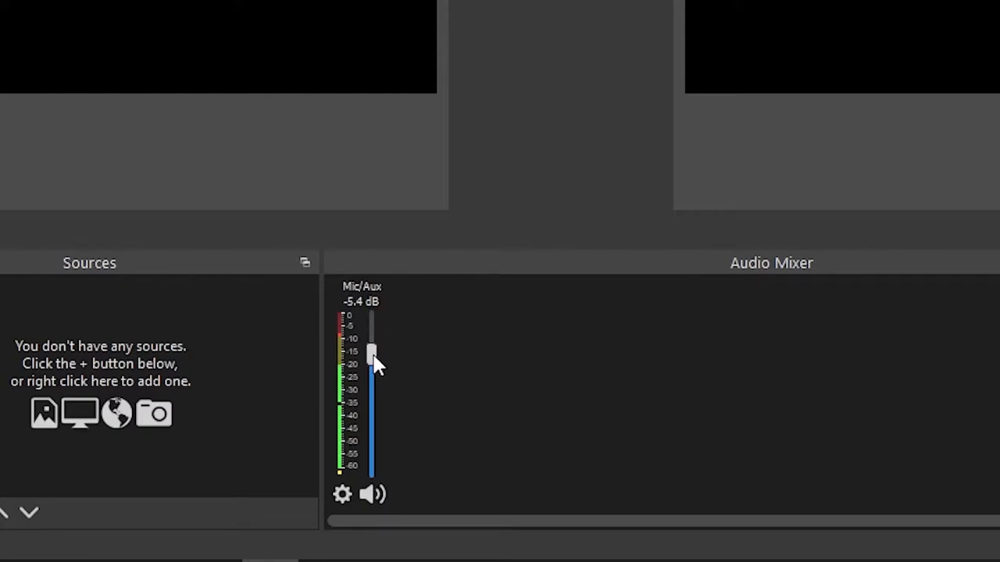
pyautogui.moveTo(371, 353); pyautogui.dragTo(371, 363)
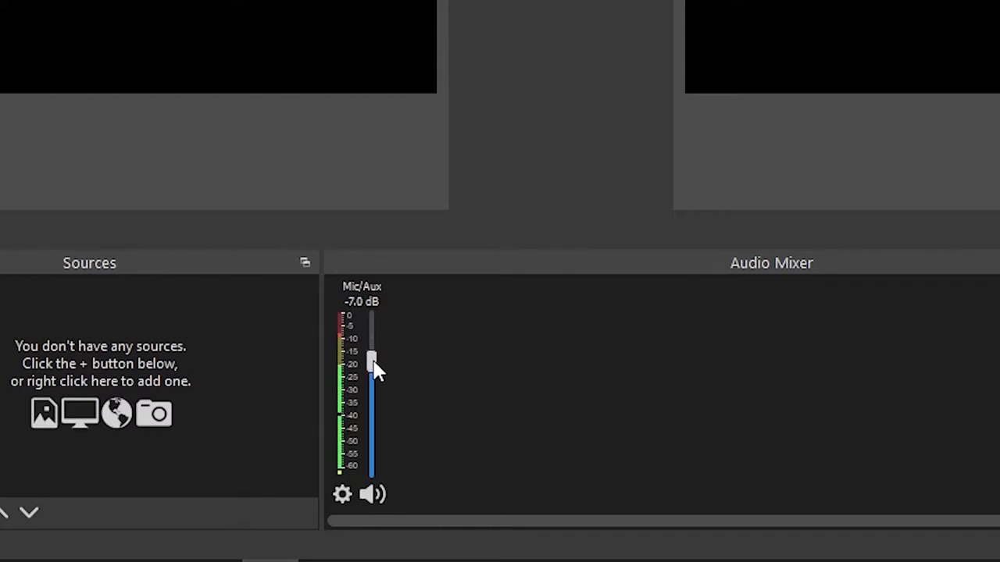
pyautogui.moveTo(371, 361); pyautogui.dragTo(371, 418)
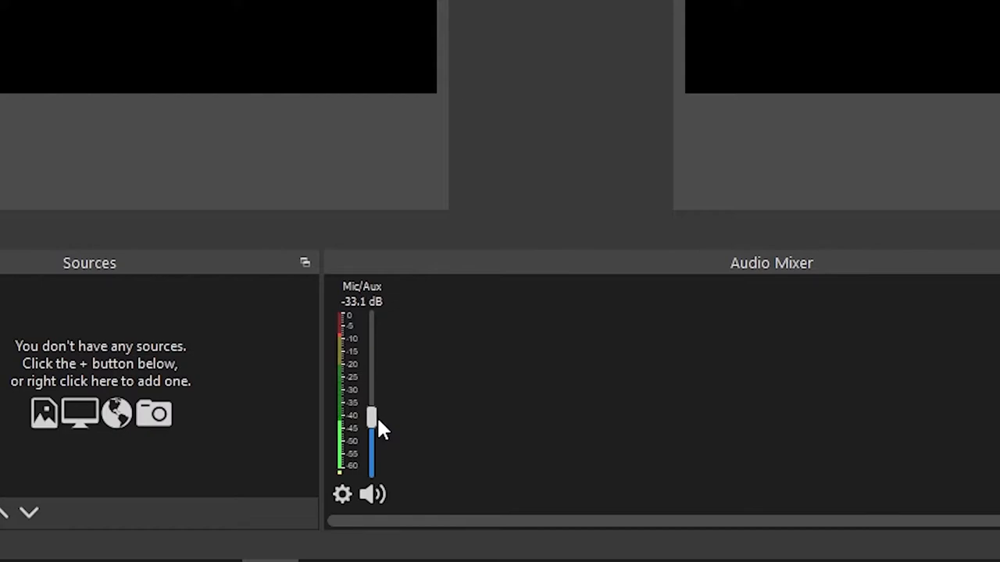
pyautogui.moveTo(370, 416); pyautogui.dragTo(370, 364)
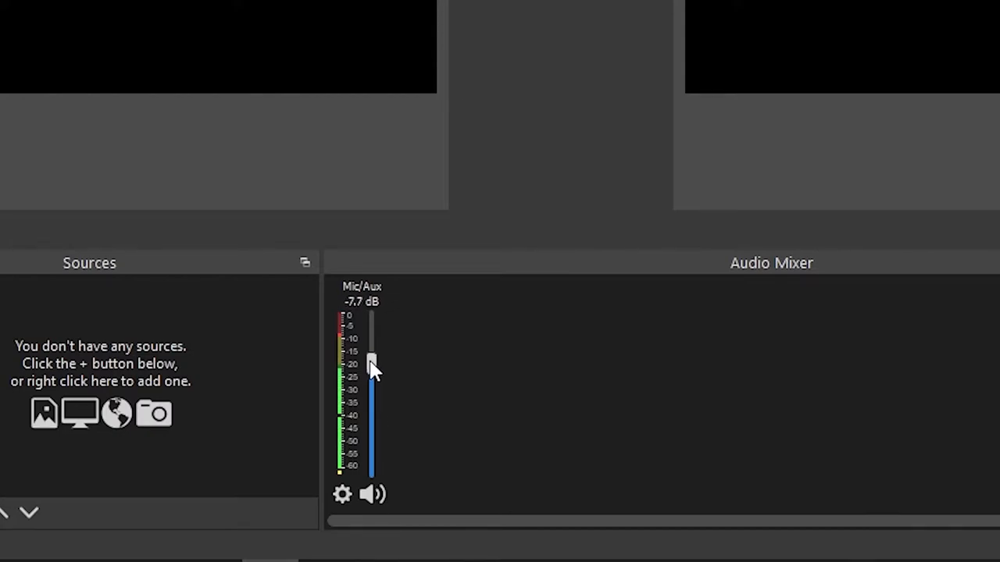
pyautogui.moveTo(371, 363); pyautogui.dragTo(371, 328)
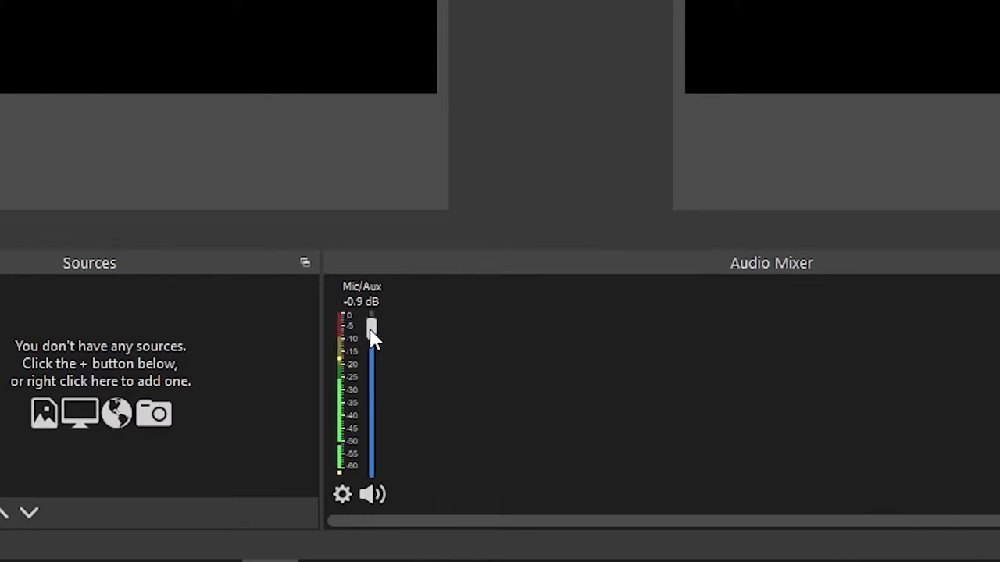
pyautogui.moveTo(371, 337); pyautogui.dragTo(371, 324)
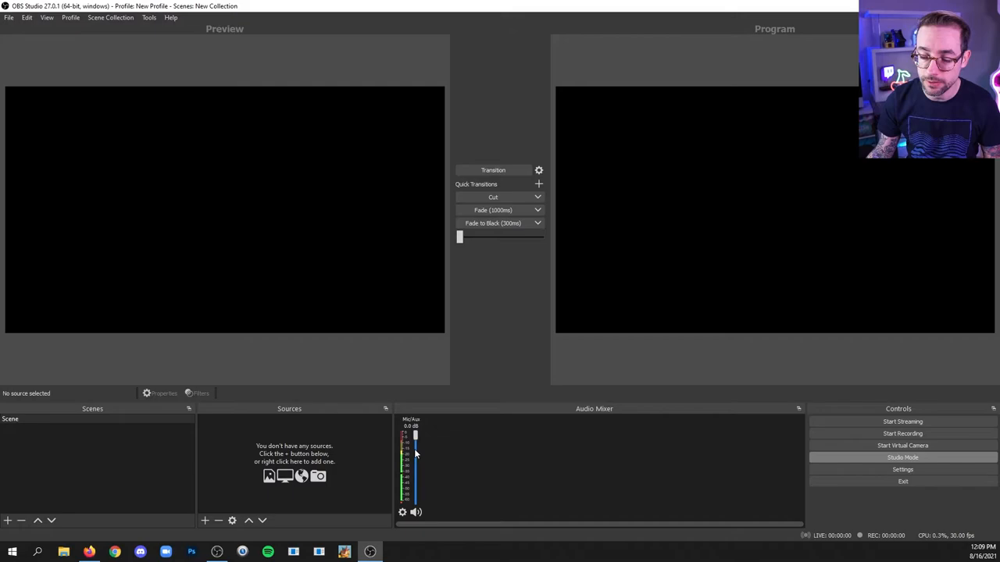
pyautogui.moveTo(432, 471)
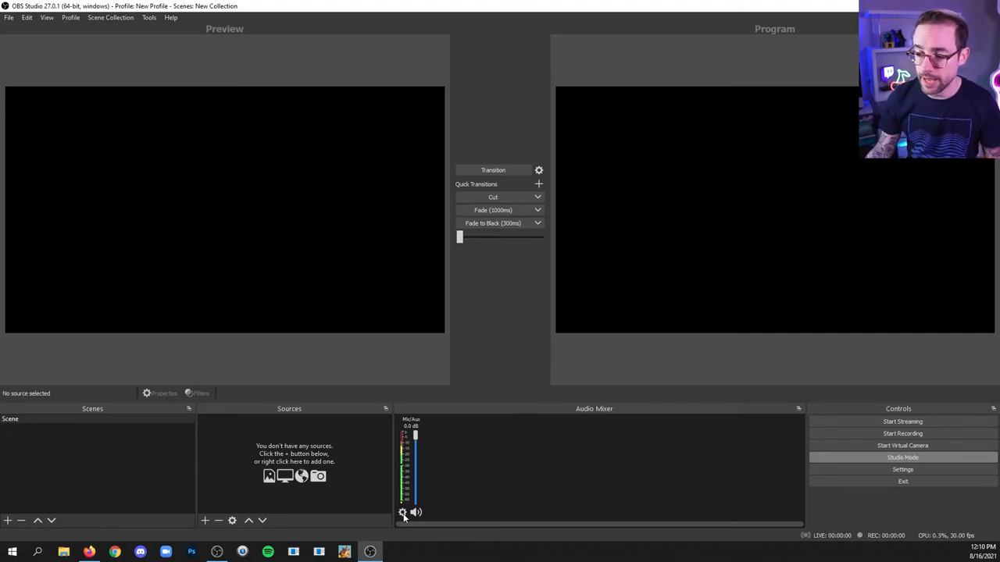
# Add a Gain filter to the Mic/Aux channel.
pyautogui.click(403, 512)
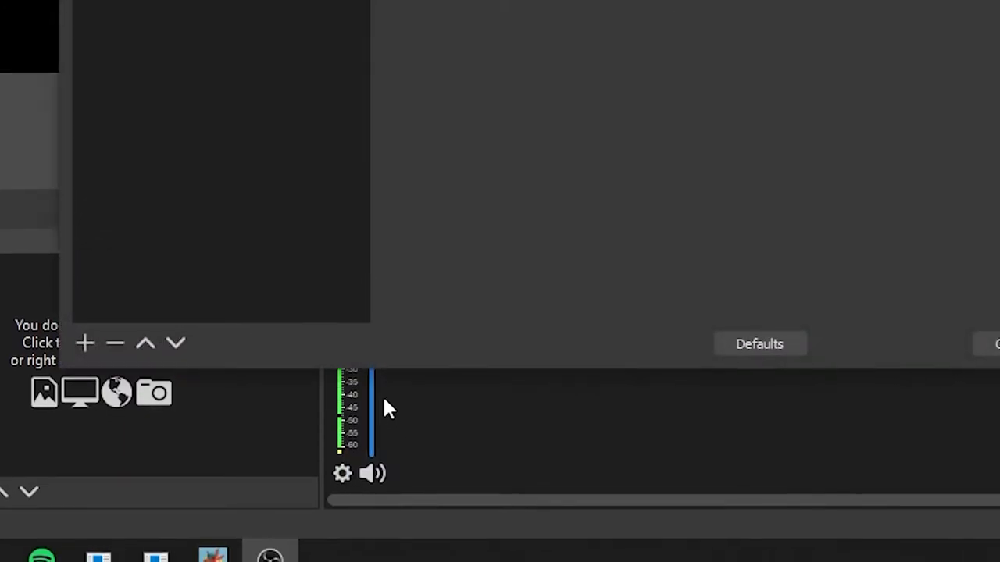
pyautogui.click(87, 342)
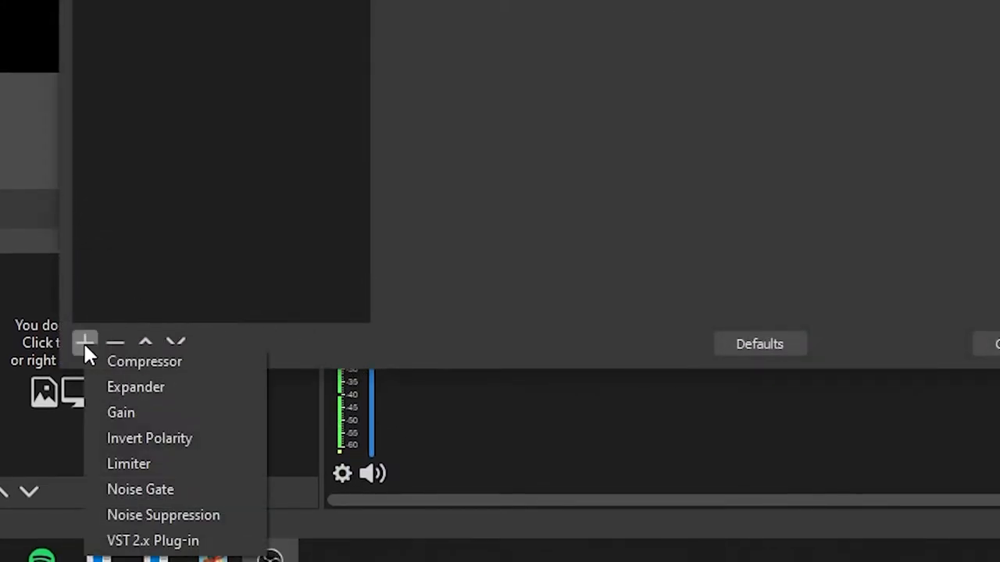
pyautogui.click(121, 412)
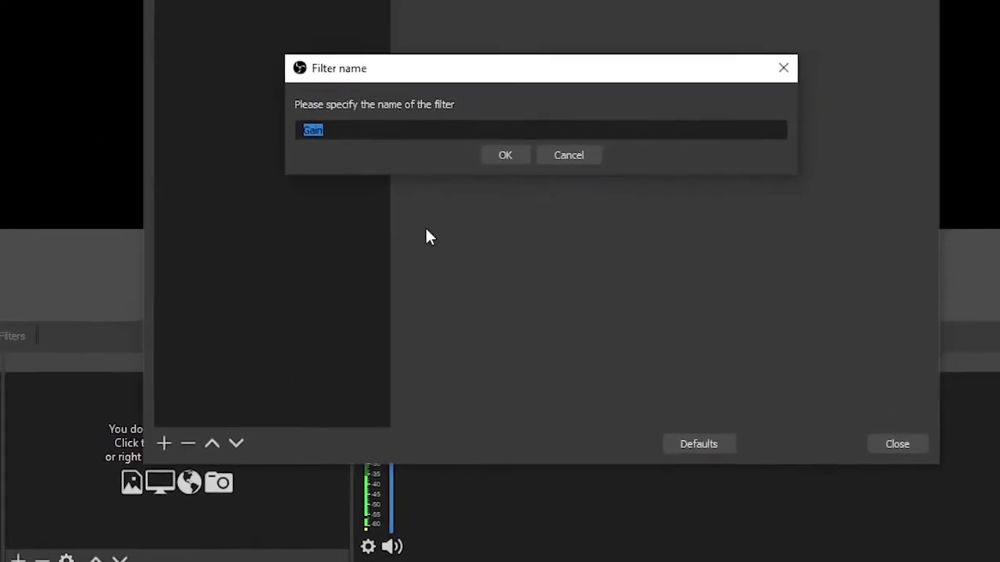
pyautogui.click(505, 155)
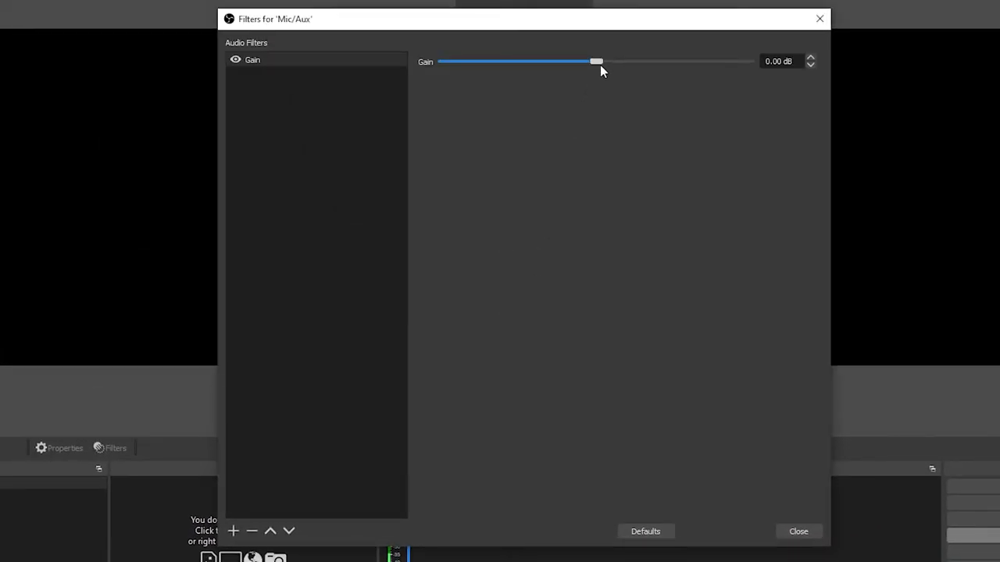
pyautogui.moveTo(599, 67)
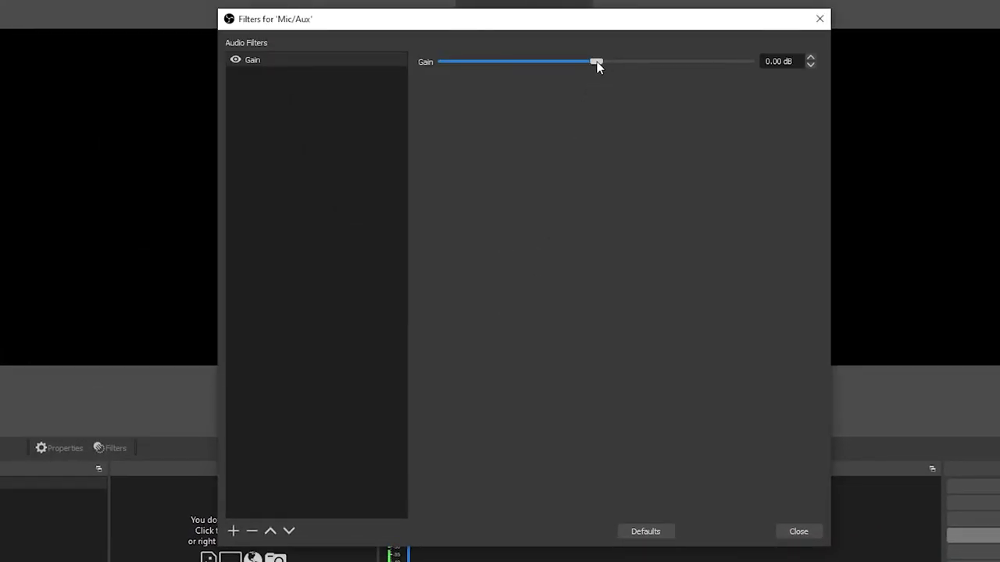
# Adjust the Gain slider to settle at 5.20 dB and close the filters window.
pyautogui.moveTo(596, 62); pyautogui.dragTo(624, 62)
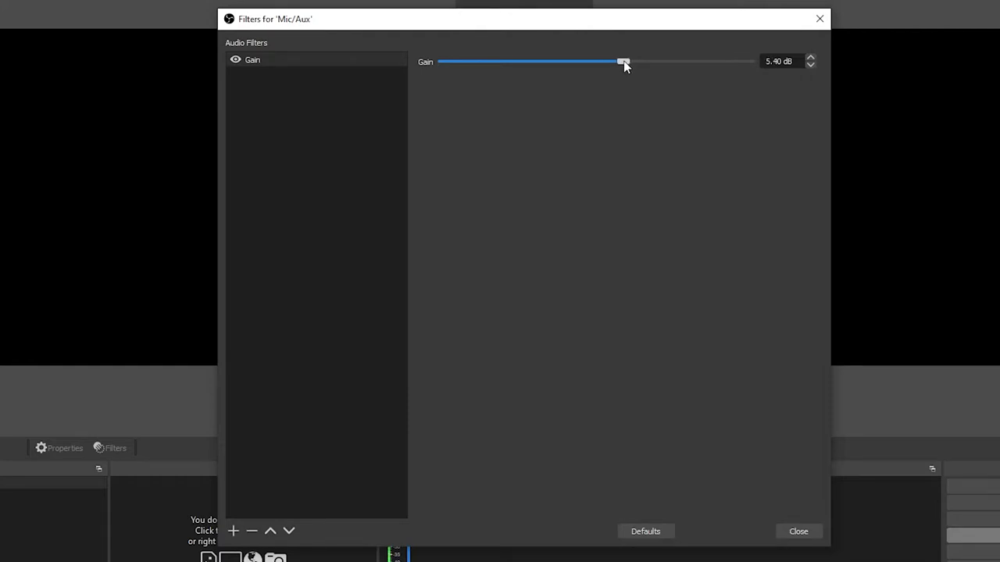
pyautogui.moveTo(622, 62); pyautogui.dragTo(629, 62)
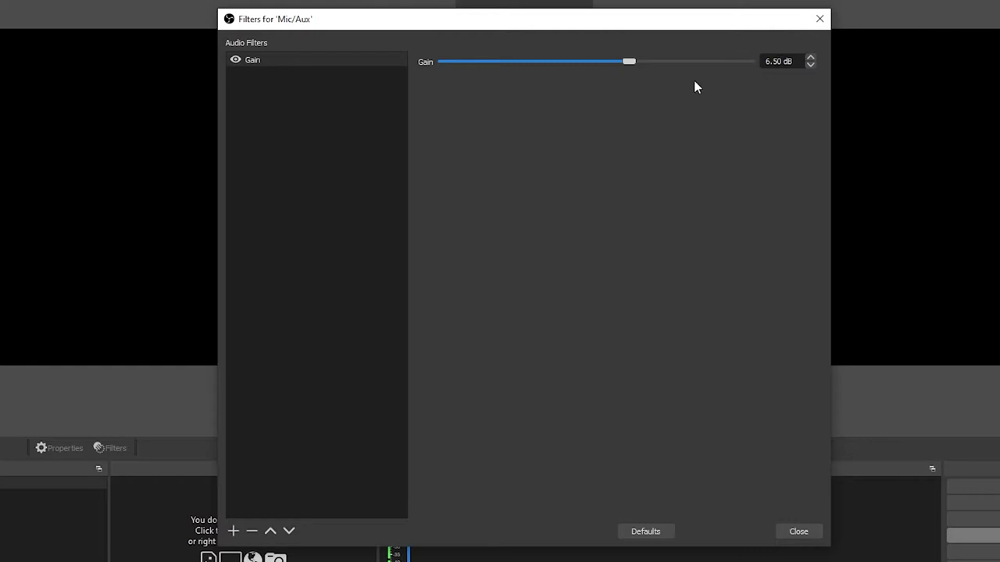
pyautogui.moveTo(629, 61); pyautogui.dragTo(620, 61)
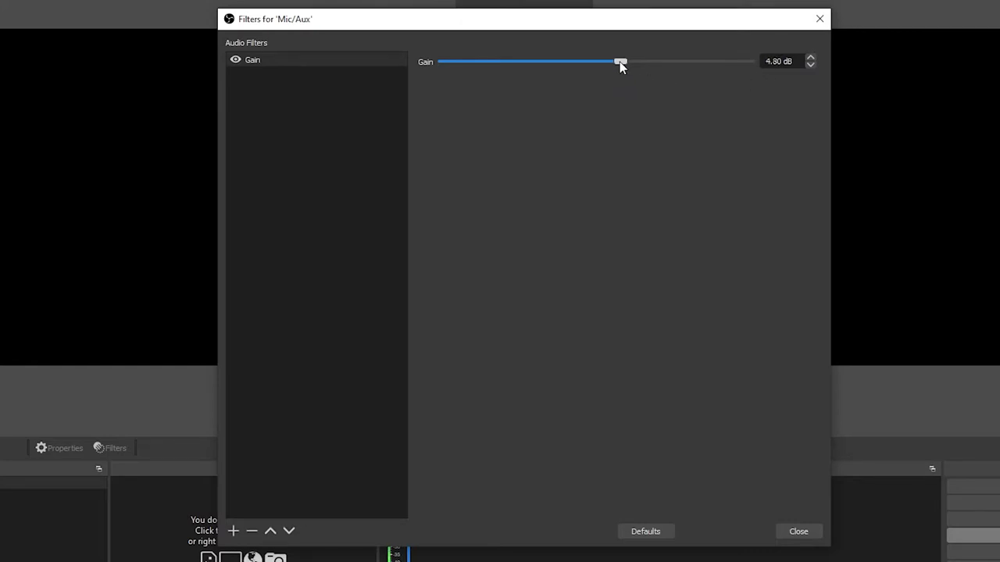
pyautogui.moveTo(618, 62); pyautogui.dragTo(622, 62)
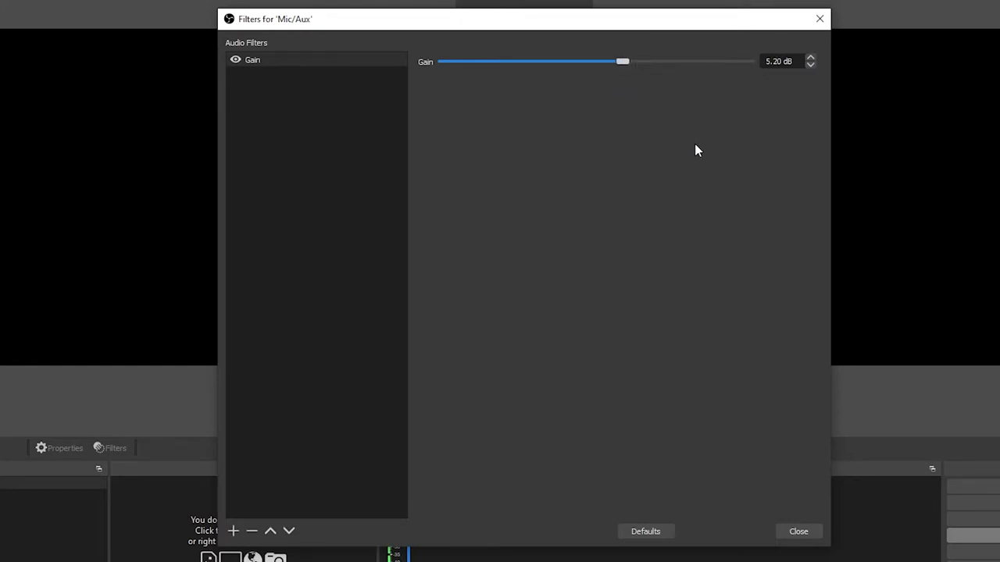
pyautogui.moveTo(701, 200)
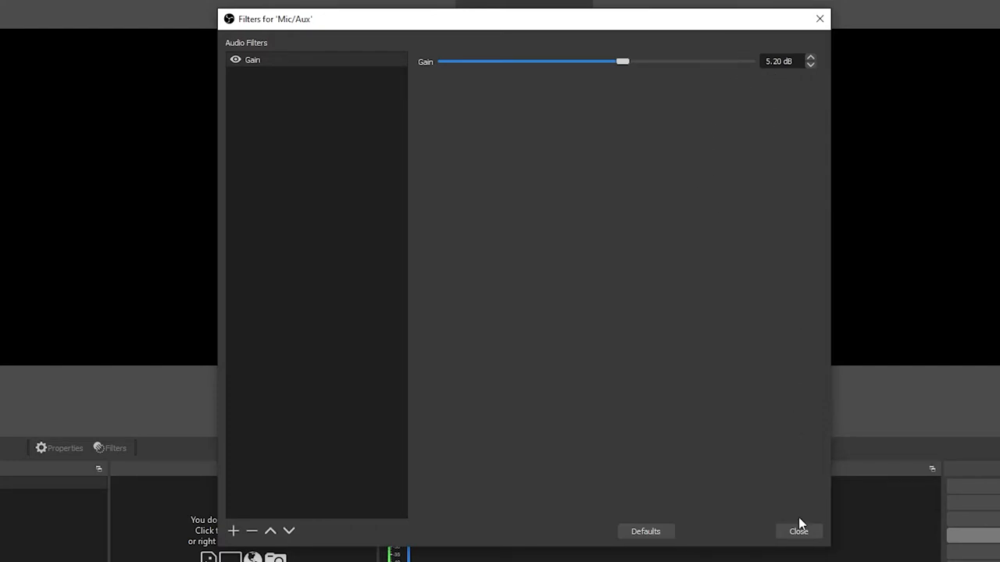
pyautogui.click(798, 531)
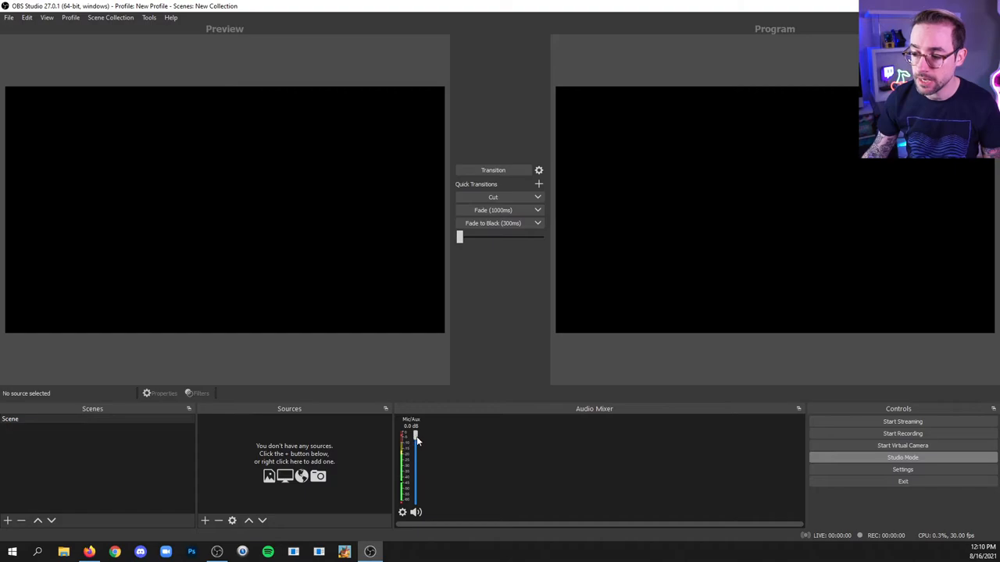
# Lower the Mic/Aux fader to about -6.2 dB and mute the channel.
pyautogui.moveTo(416, 436); pyautogui.dragTo(416, 452)
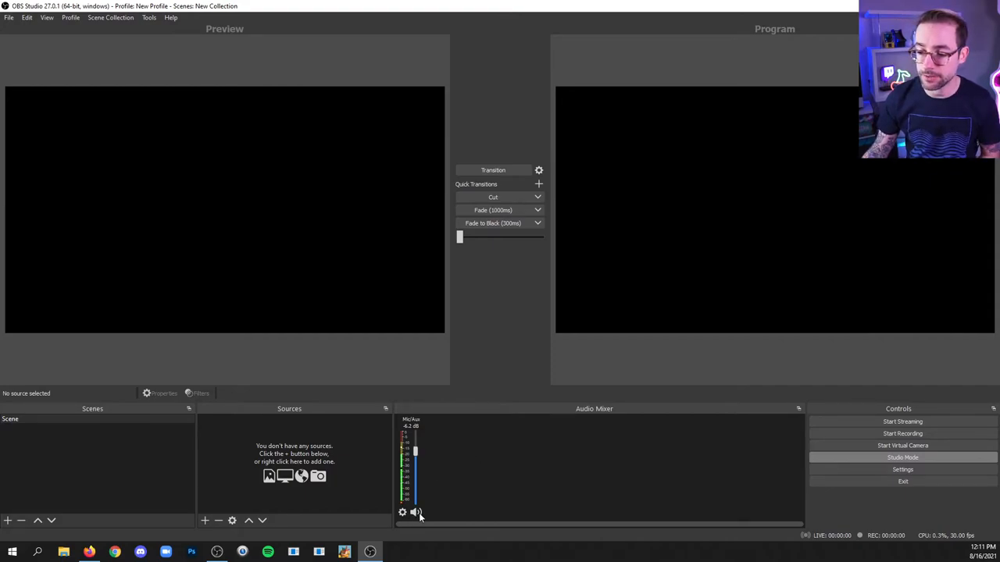
pyautogui.click(414, 513)
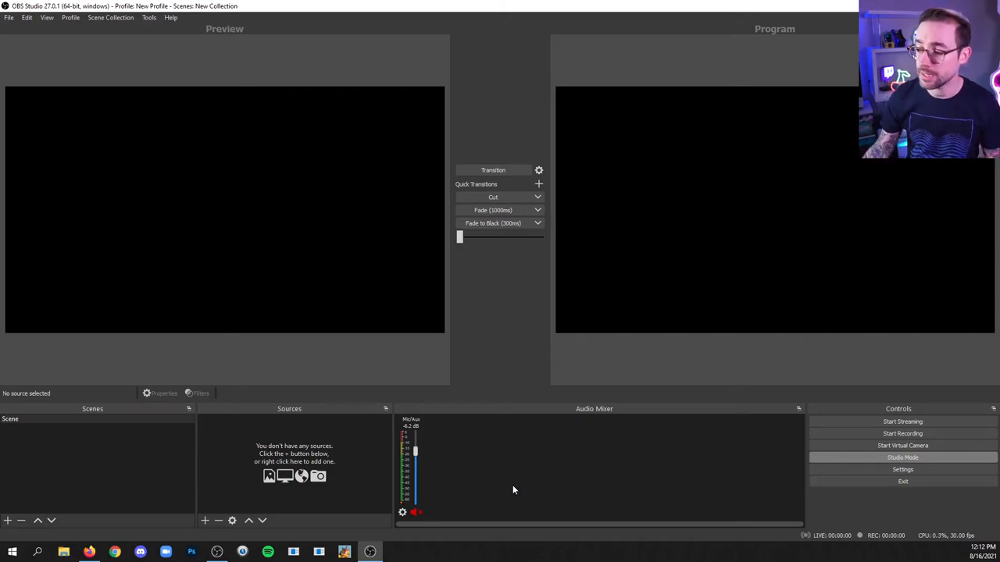
# Set Desktop Audio to the Default device in the Audio settings.
pyautogui.click(901, 470)
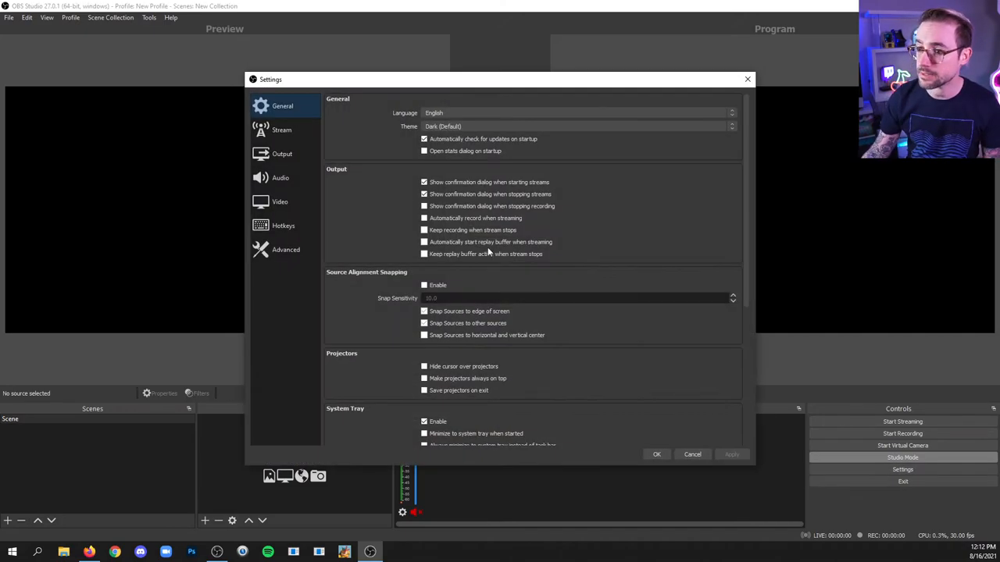
pyautogui.click(278, 178)
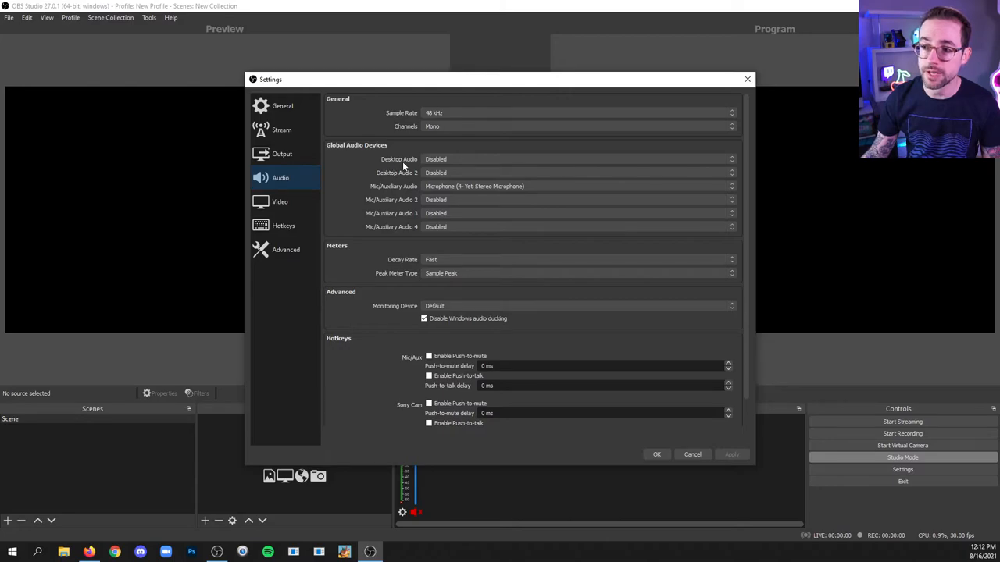
pyautogui.click(576, 159)
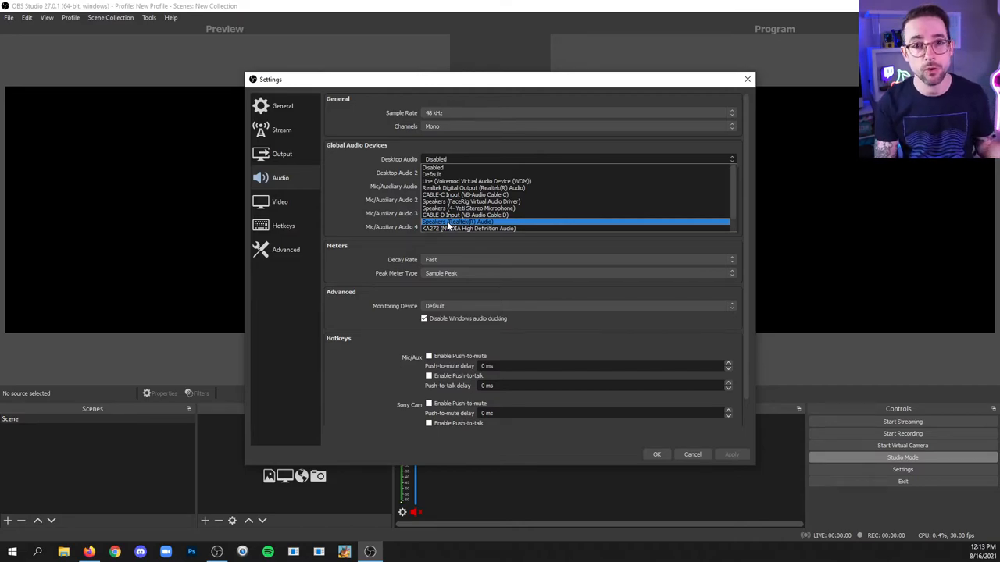
pyautogui.click(450, 221)
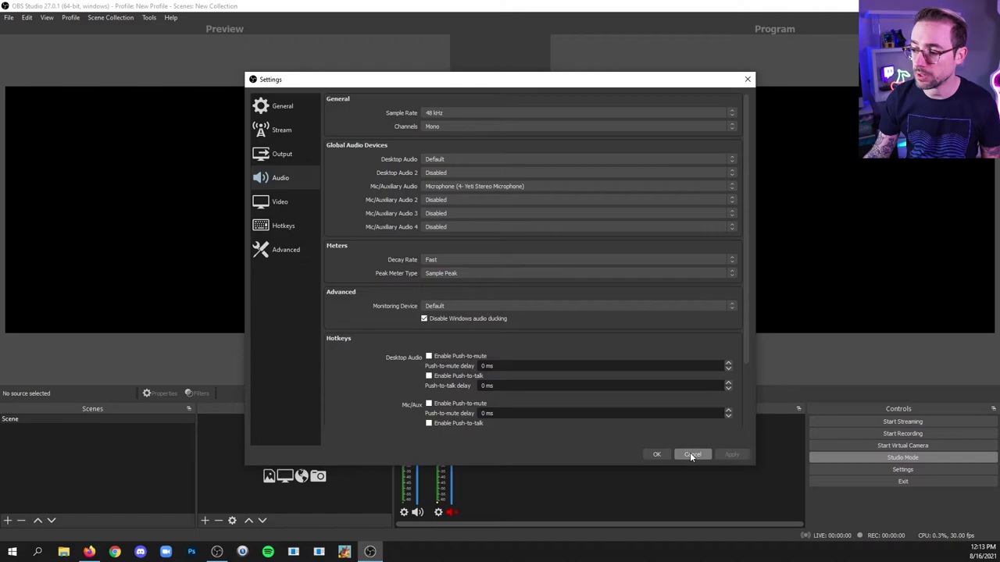
pyautogui.click(692, 454)
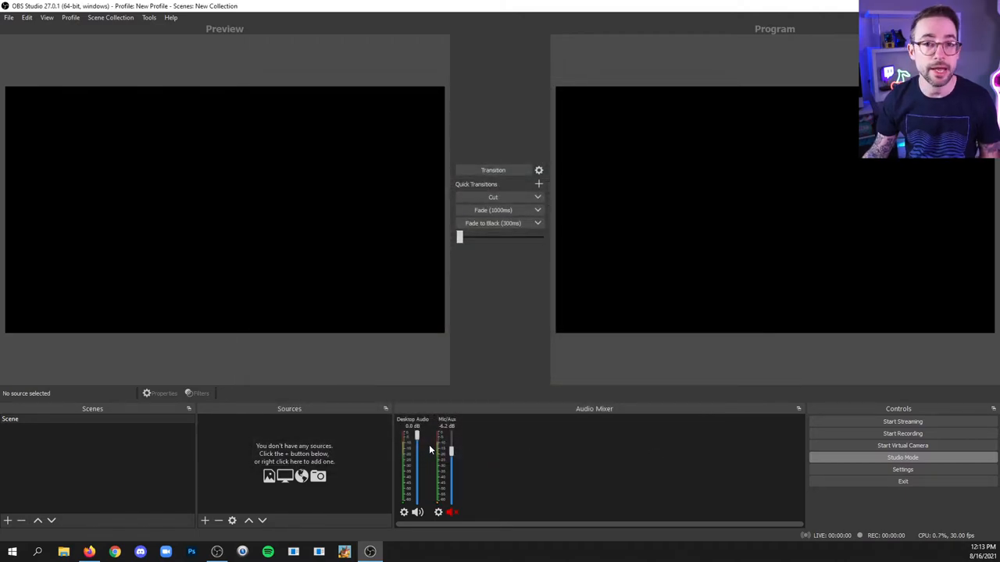
pyautogui.moveTo(398, 541)
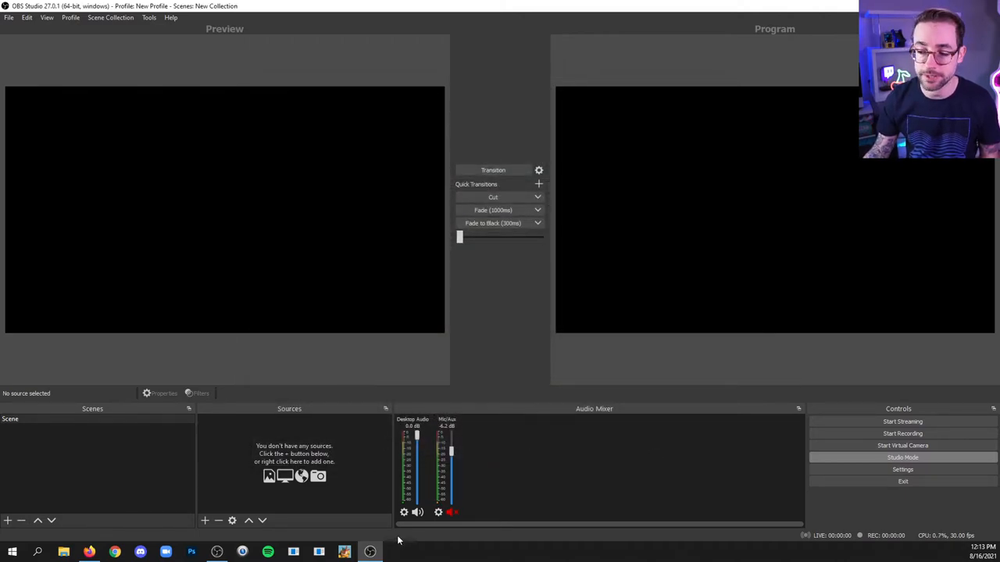
pyautogui.moveTo(428, 426)
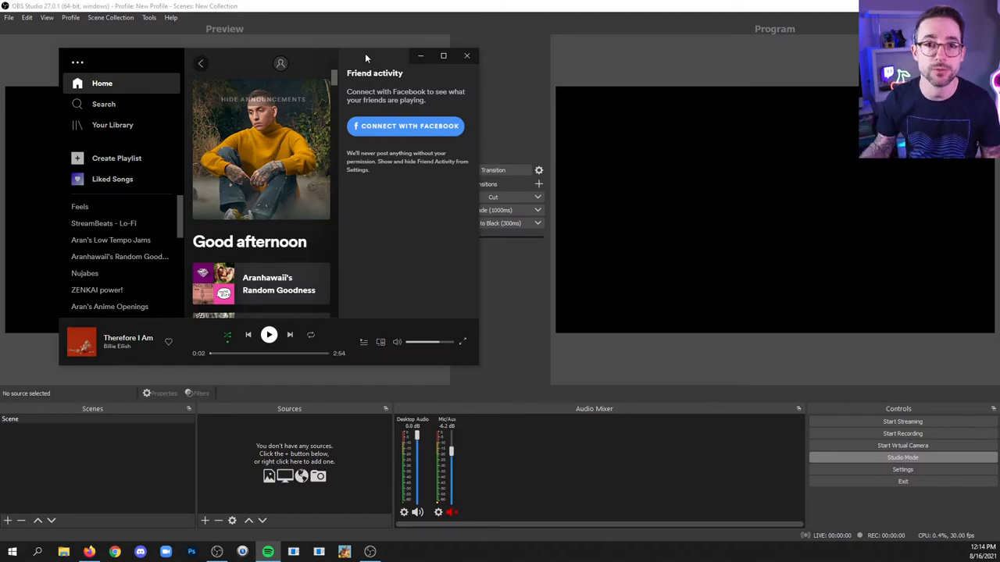
# Bring the Spotify window to the front.
pyautogui.click(268, 334)
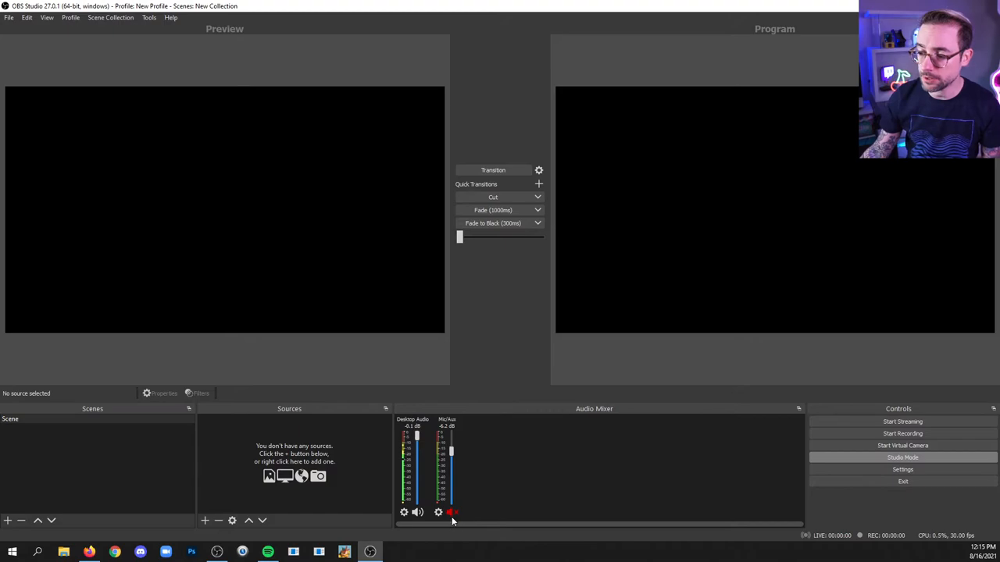
# Unmute the Mic/Aux channel in the mixer.
pyautogui.click(452, 513)
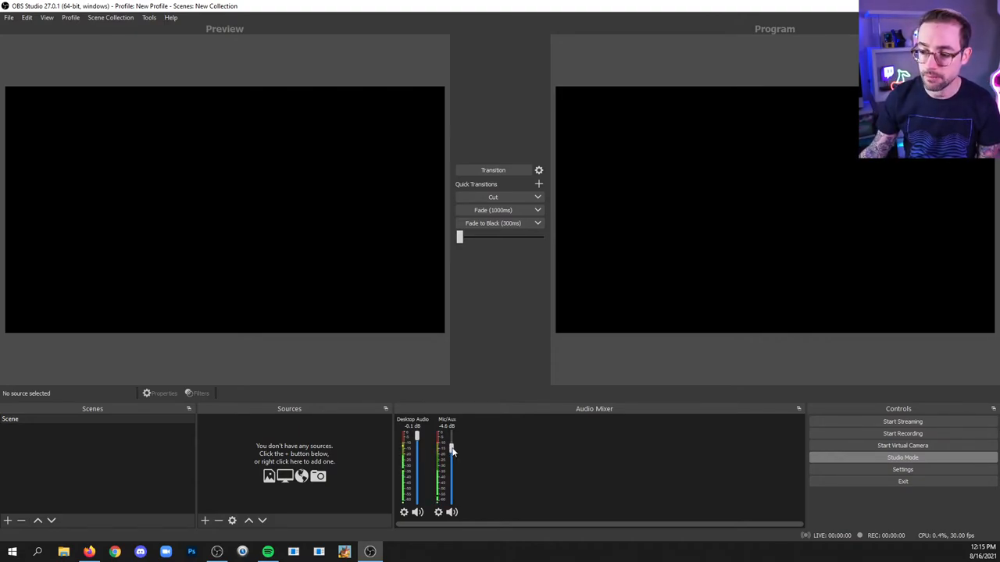
pyautogui.moveTo(461, 458)
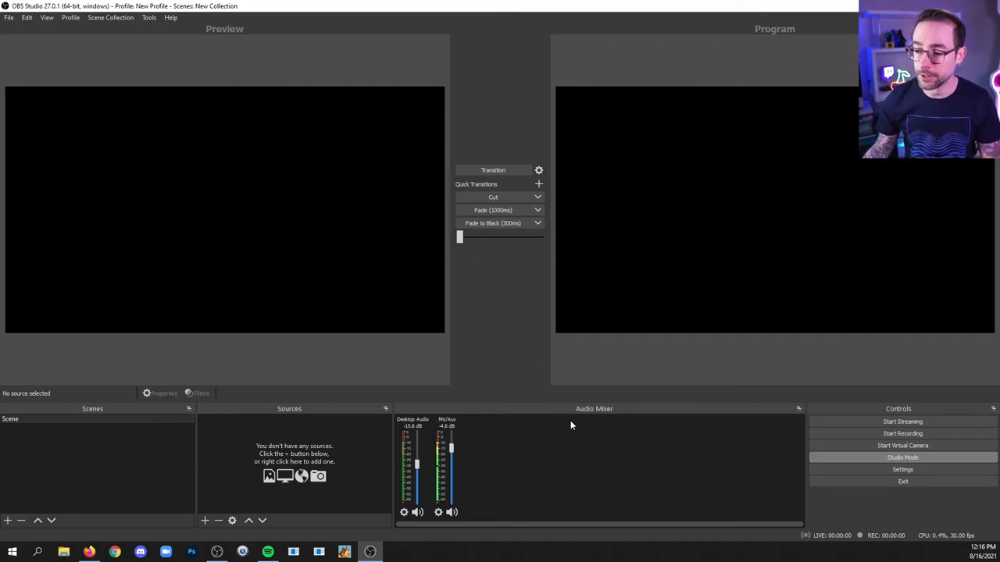
pyautogui.moveTo(581, 432)
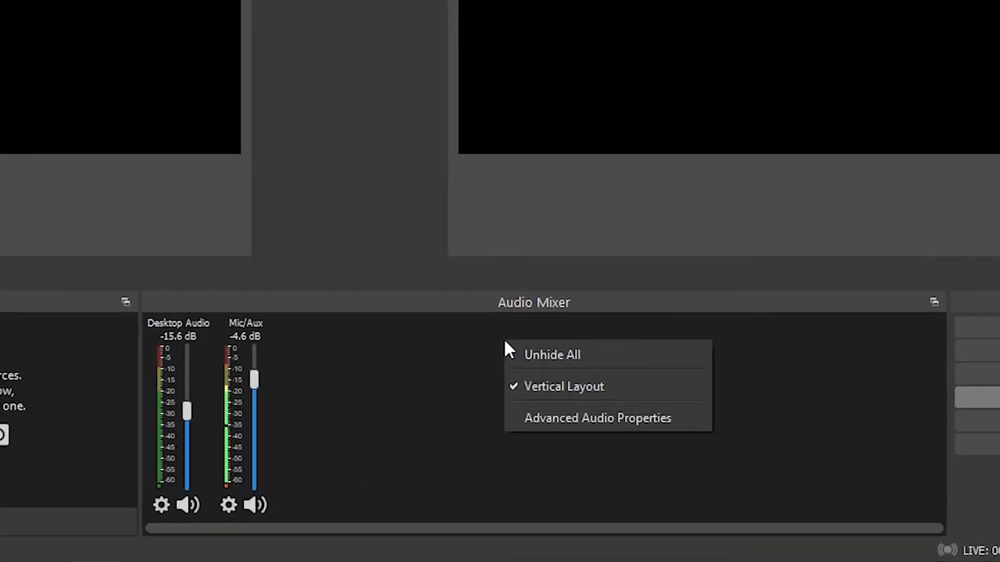
pyautogui.moveTo(616, 397)
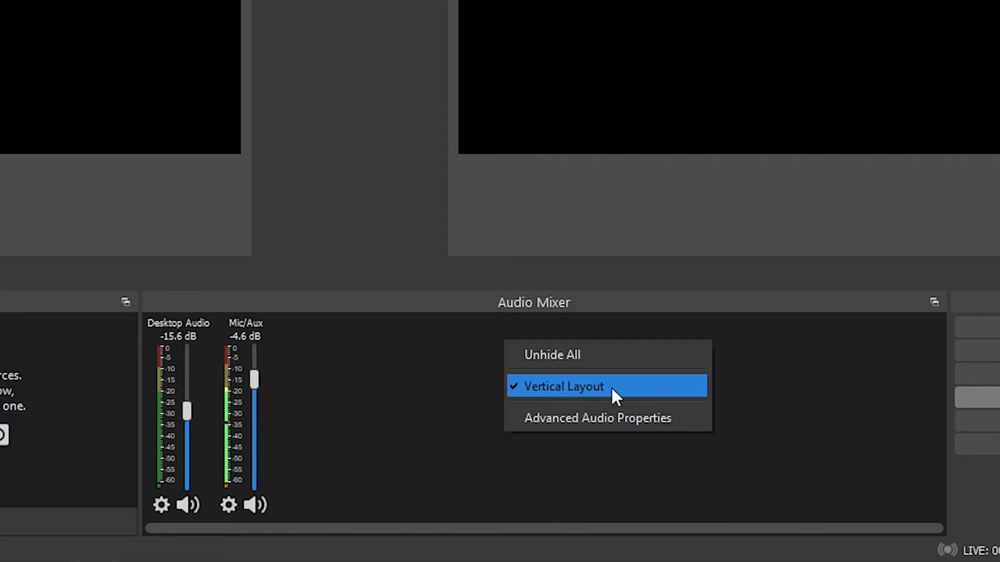
# Toggle the audio mixer's Vertical Layout option.
pyautogui.click(587, 386)
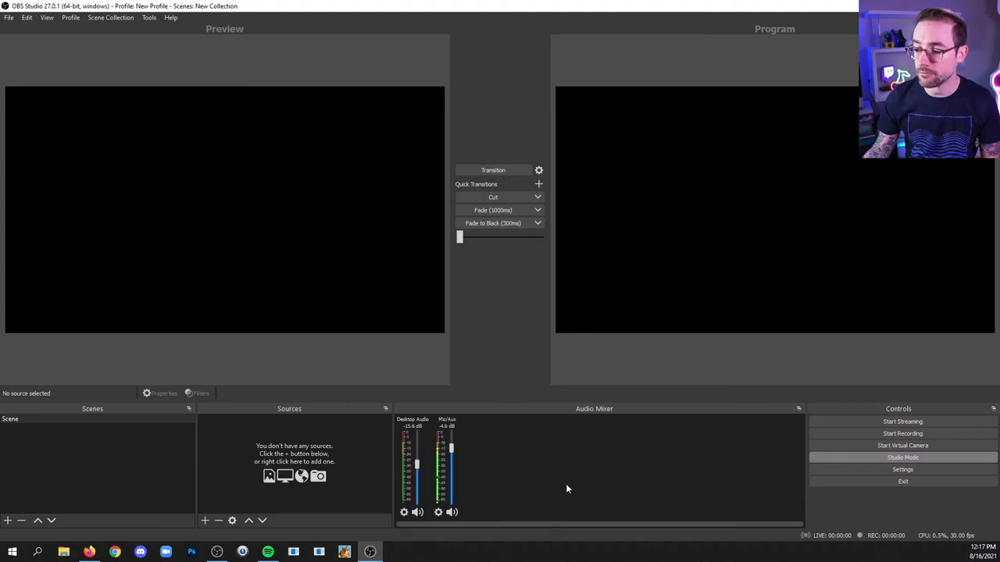
pyautogui.moveTo(540, 416)
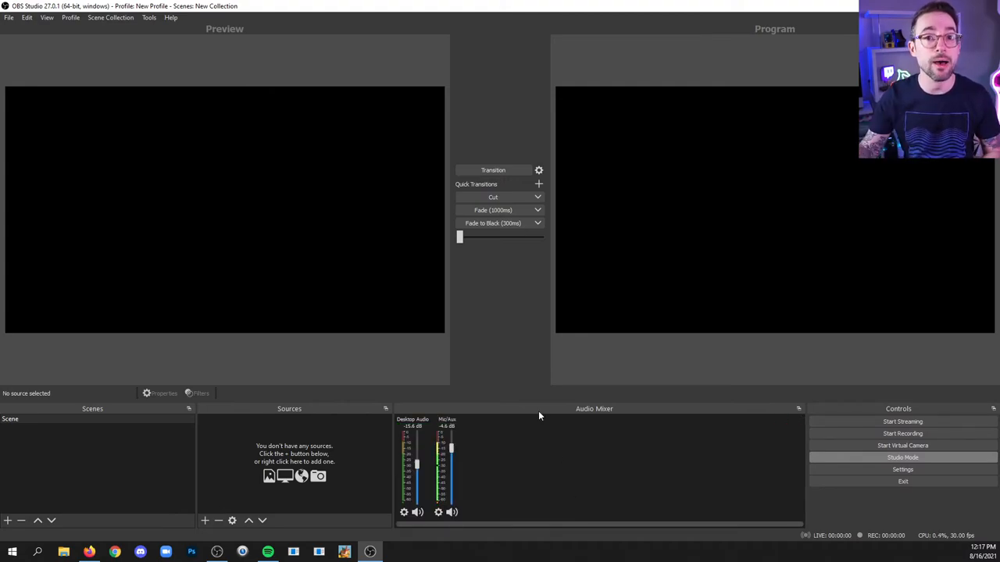
pyautogui.moveTo(519, 454)
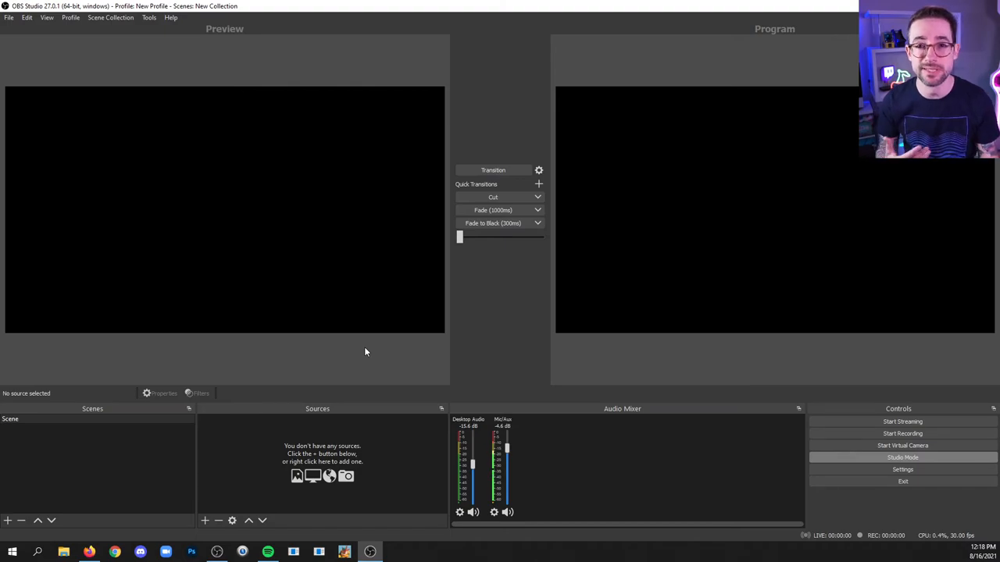
# Set Mic/Auxiliary Audio to Disabled in the Audio settings.
pyautogui.click(902, 469)
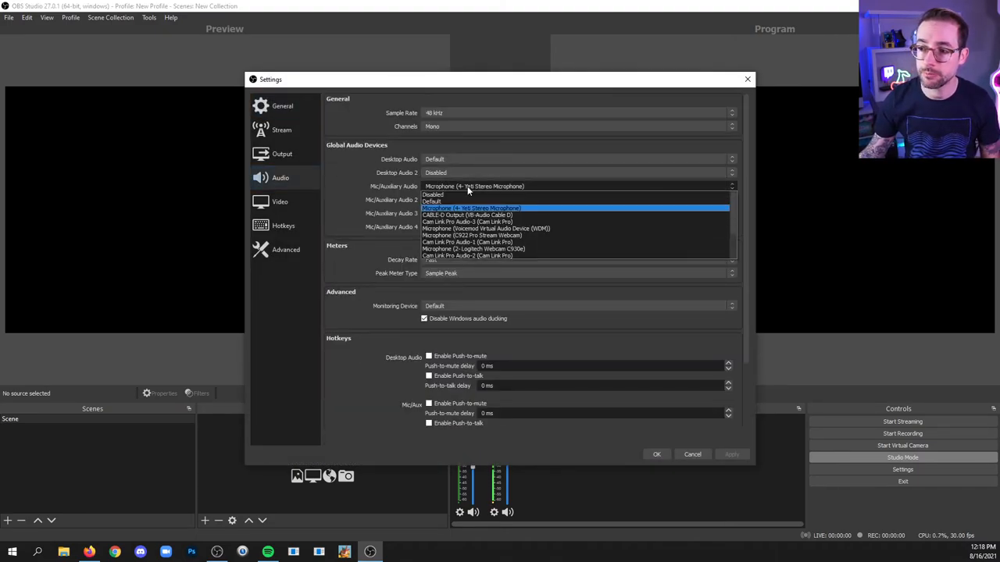
pyautogui.click(434, 195)
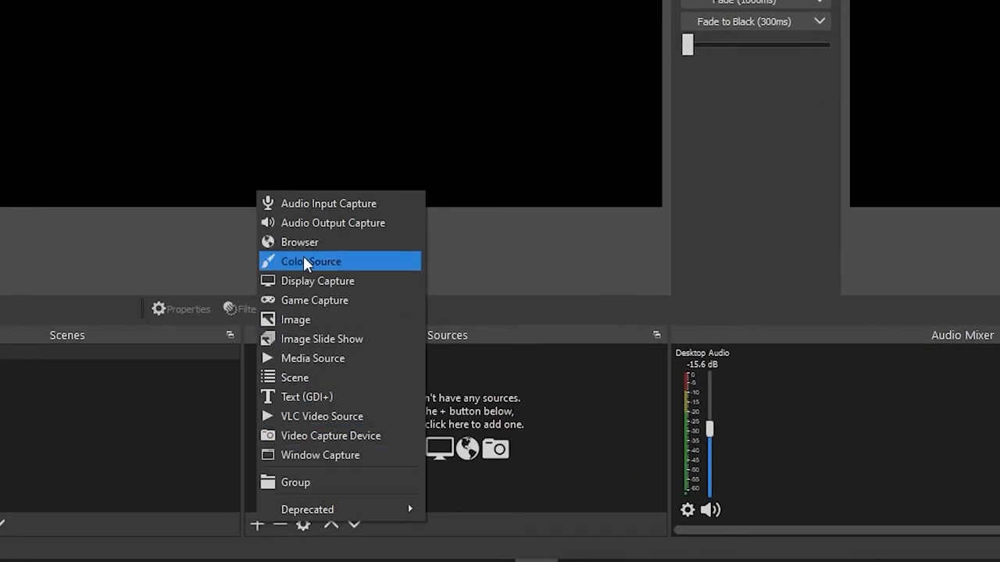
pyautogui.moveTo(322, 208)
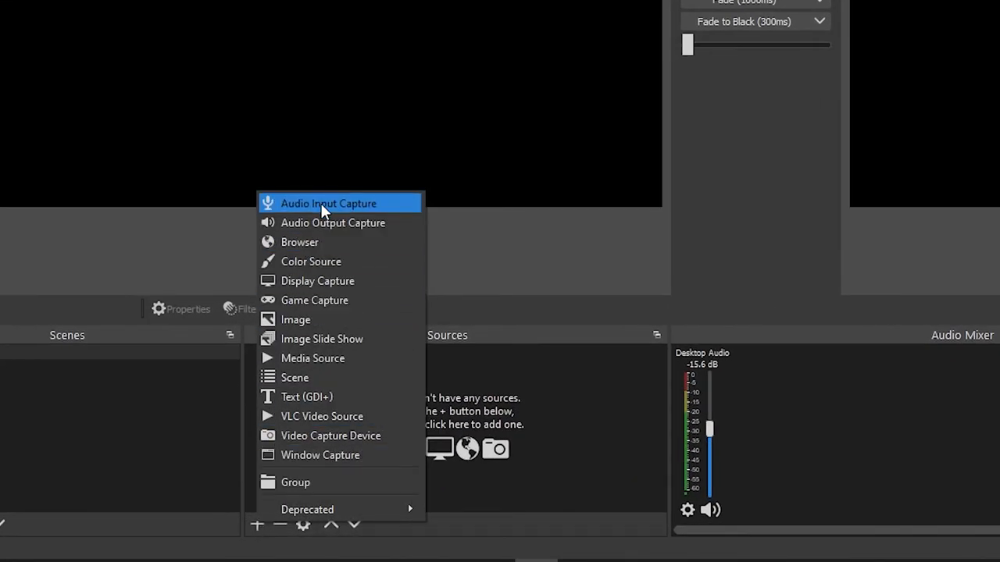
# Add an Audio Input Capture source for the Yeti microphone and add Scene 2.
pyautogui.click(328, 203)
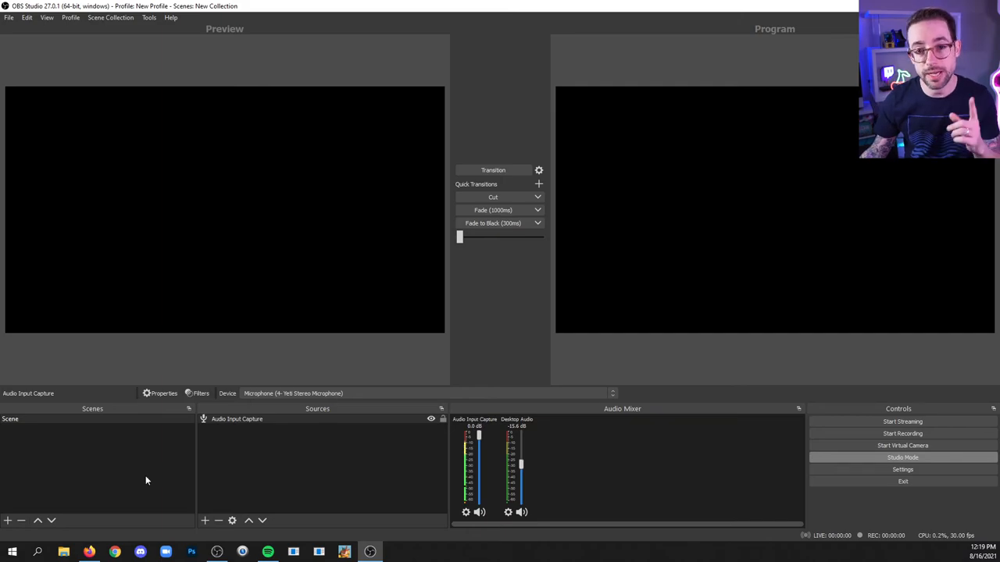
pyautogui.click(9, 513)
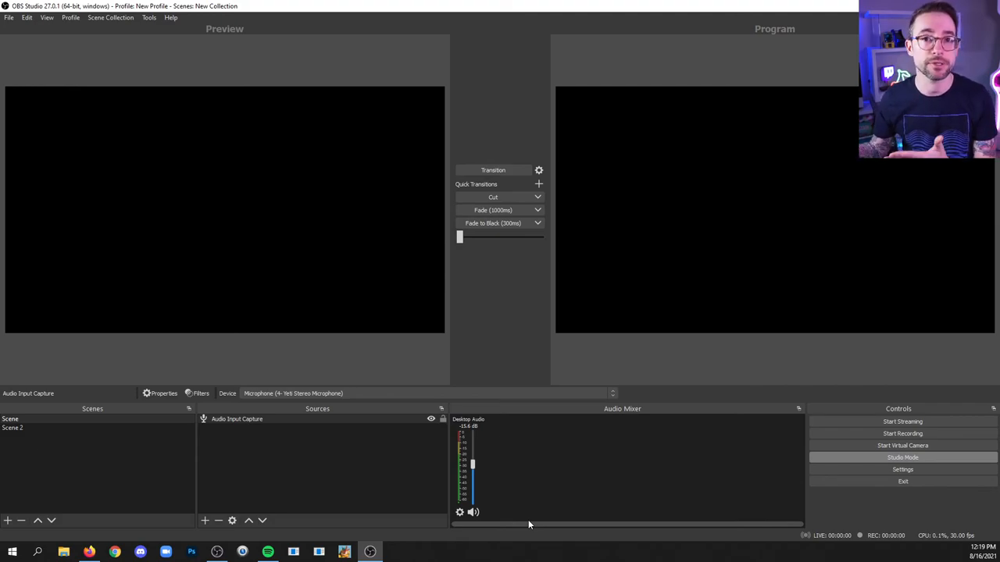
pyautogui.click(237, 420)
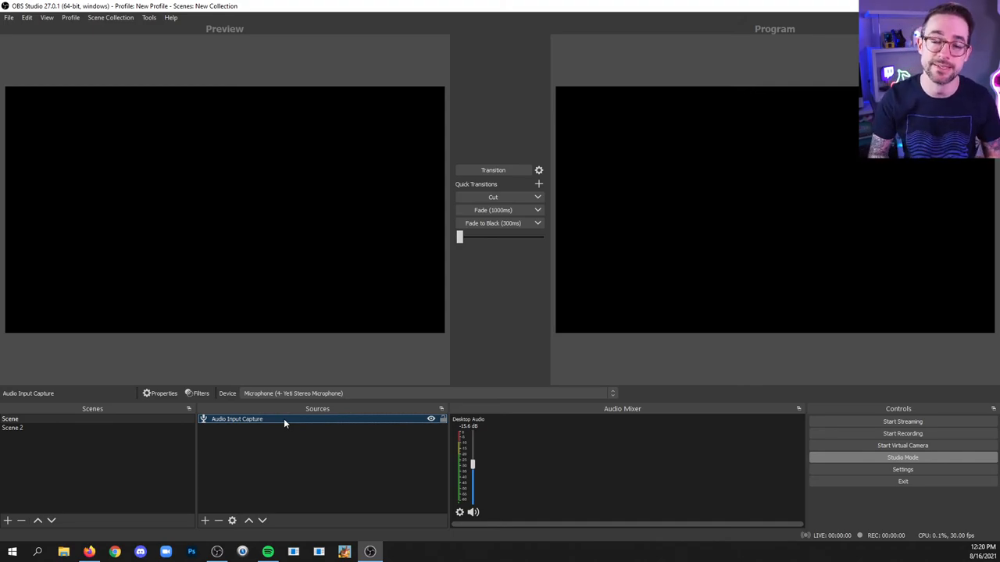
# Set Mic/Auxiliary Audio back to the Yeti microphone in the Audio settings.
pyautogui.click(902, 481)
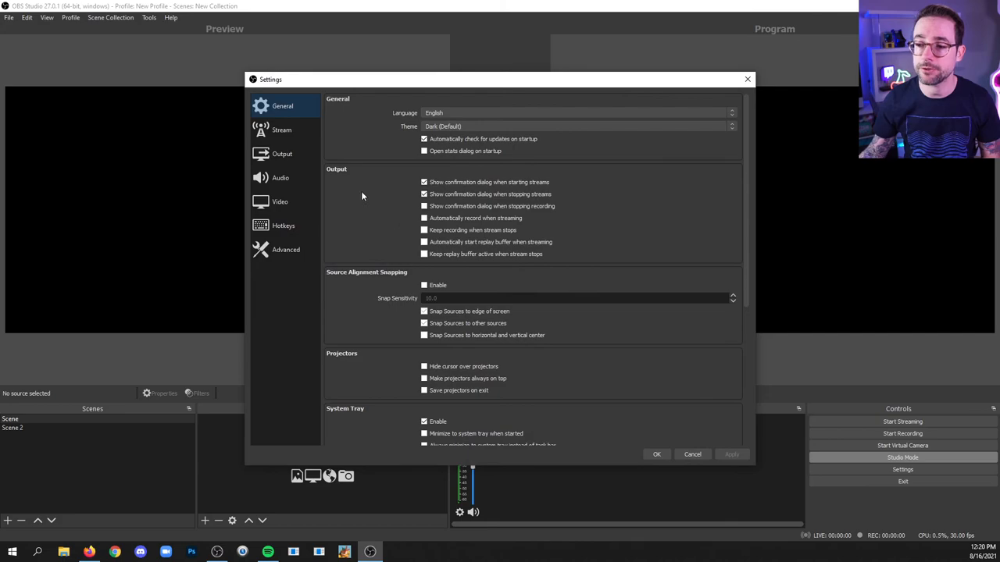
pyautogui.click(278, 177)
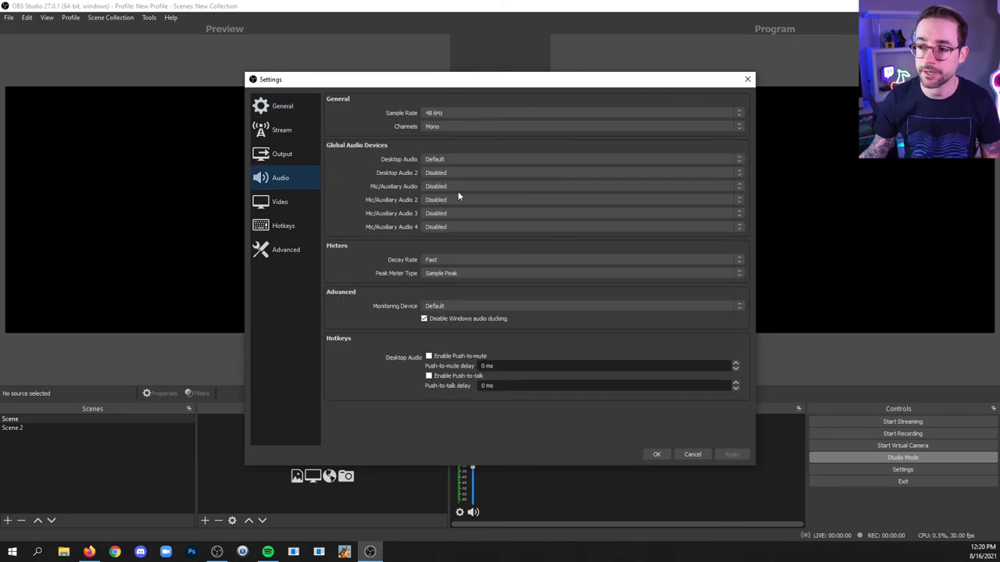
pyautogui.click(578, 185)
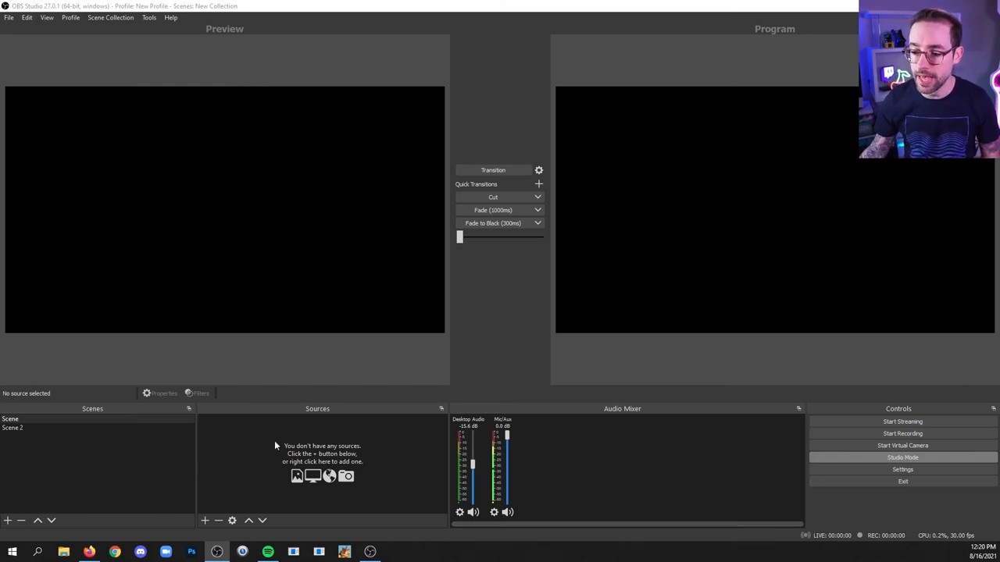
# Add a Media Source for Poggers Chess (Pogchamps).mp3, enable Loop, then turn looping back off.
pyautogui.click(210, 513)
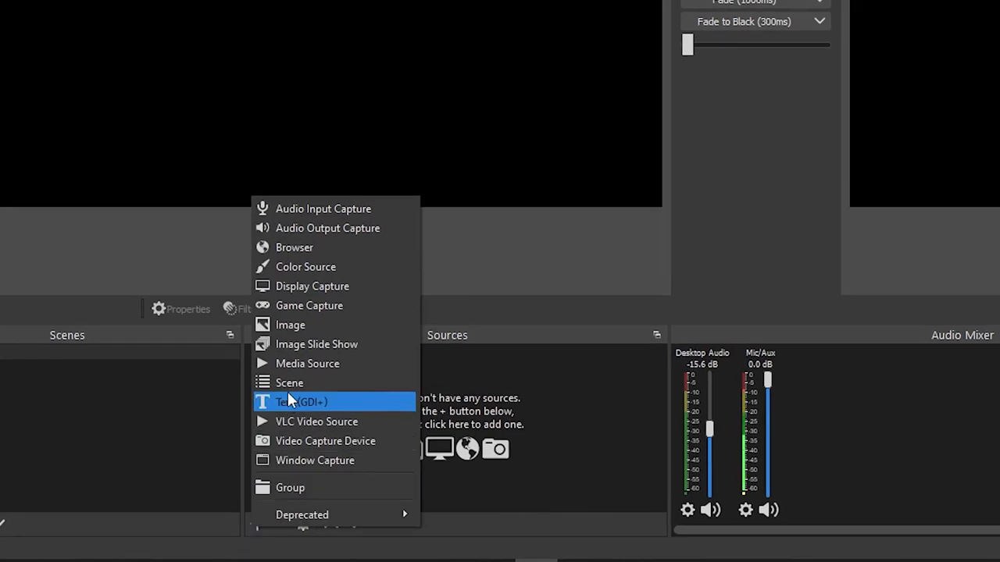
pyautogui.click(307, 363)
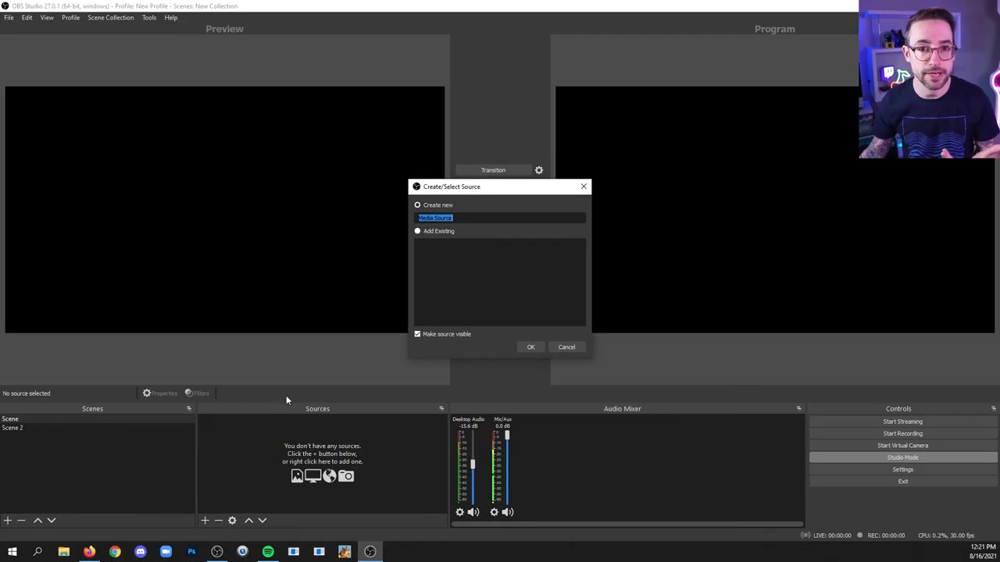
pyautogui.click(531, 347)
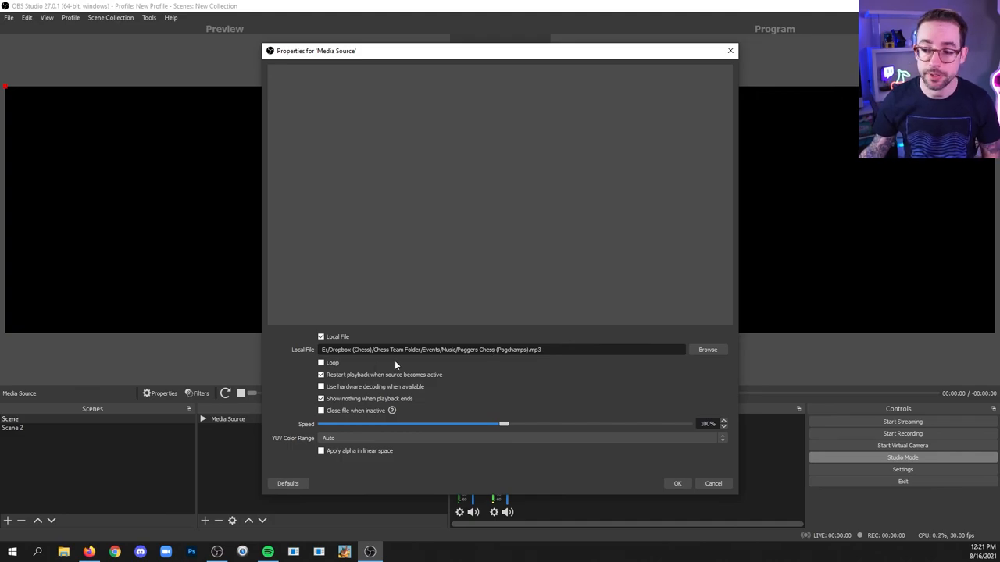
pyautogui.click(322, 363)
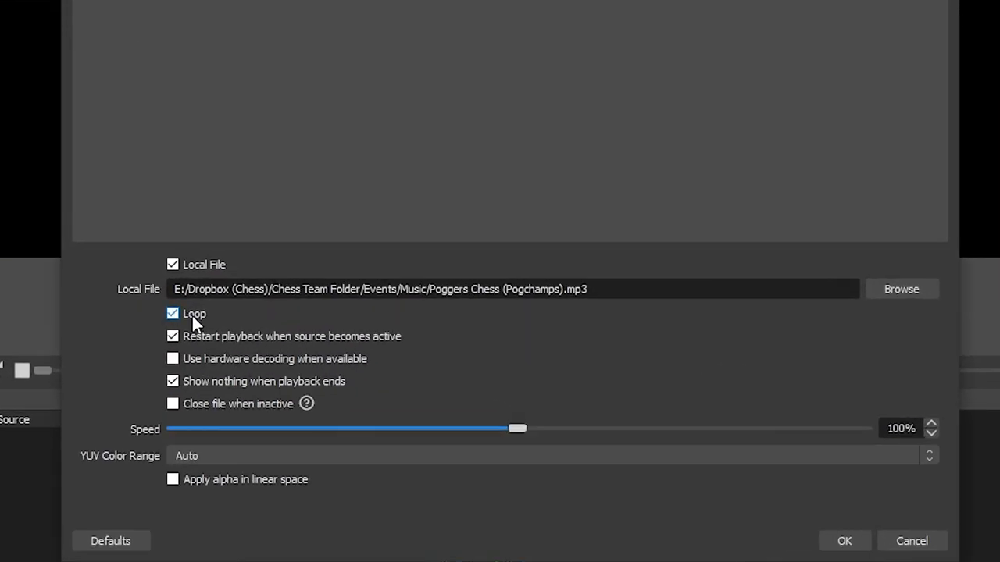
pyautogui.click(173, 313)
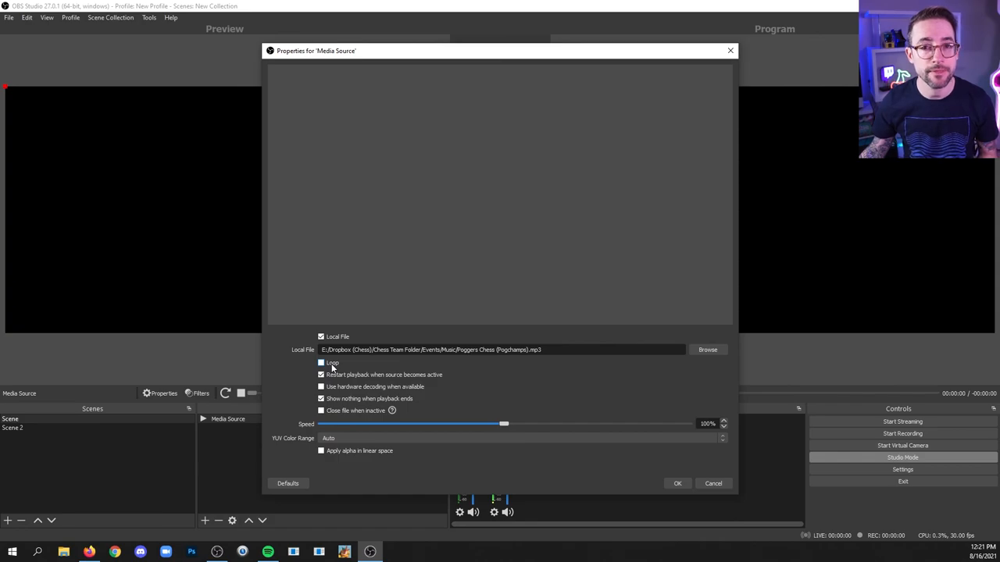